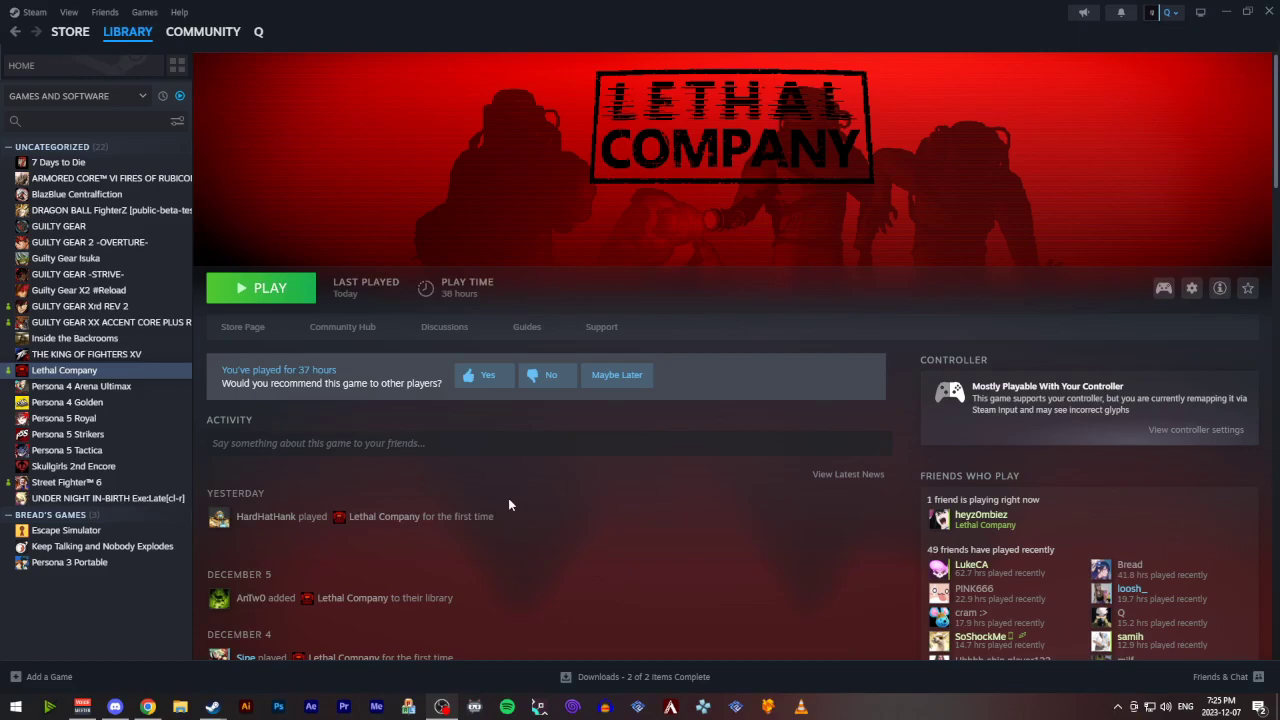
{"action": "mouse_move", "coordinate": [483, 501]}
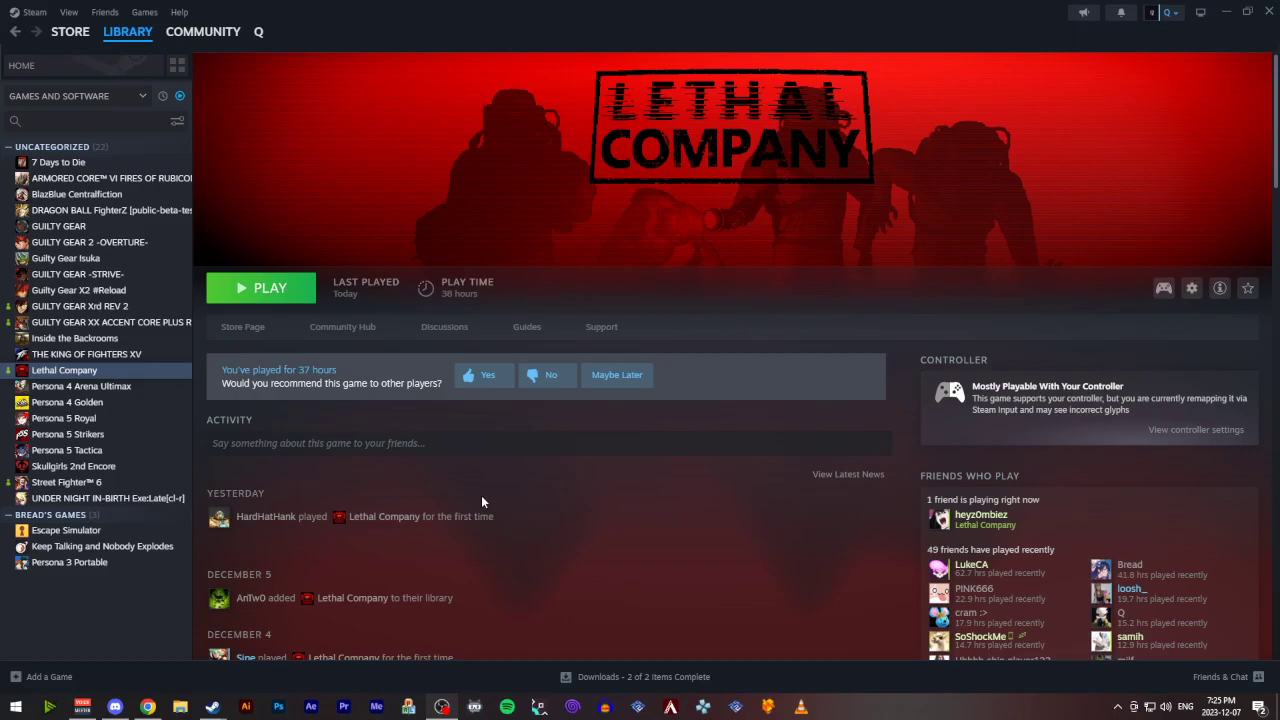
{"action": "mouse_move", "coordinate": [191, 389]}
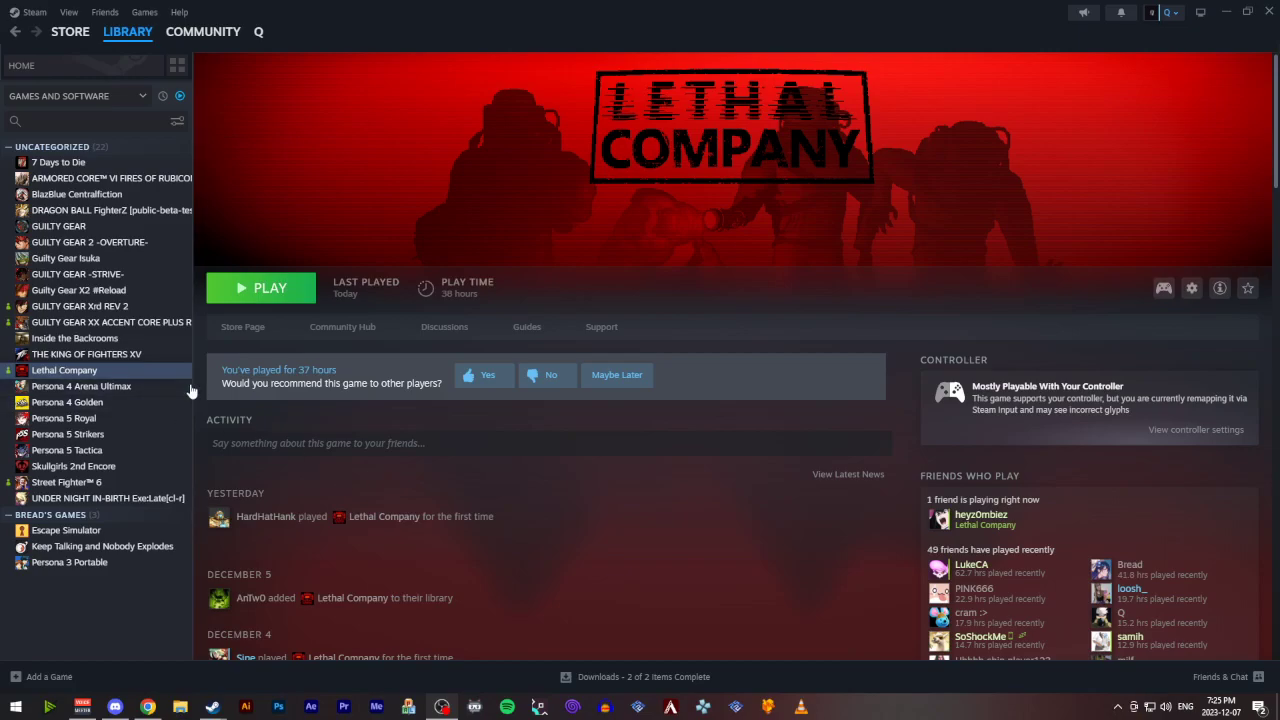
{"action": "mouse_move", "coordinate": [103, 370]}
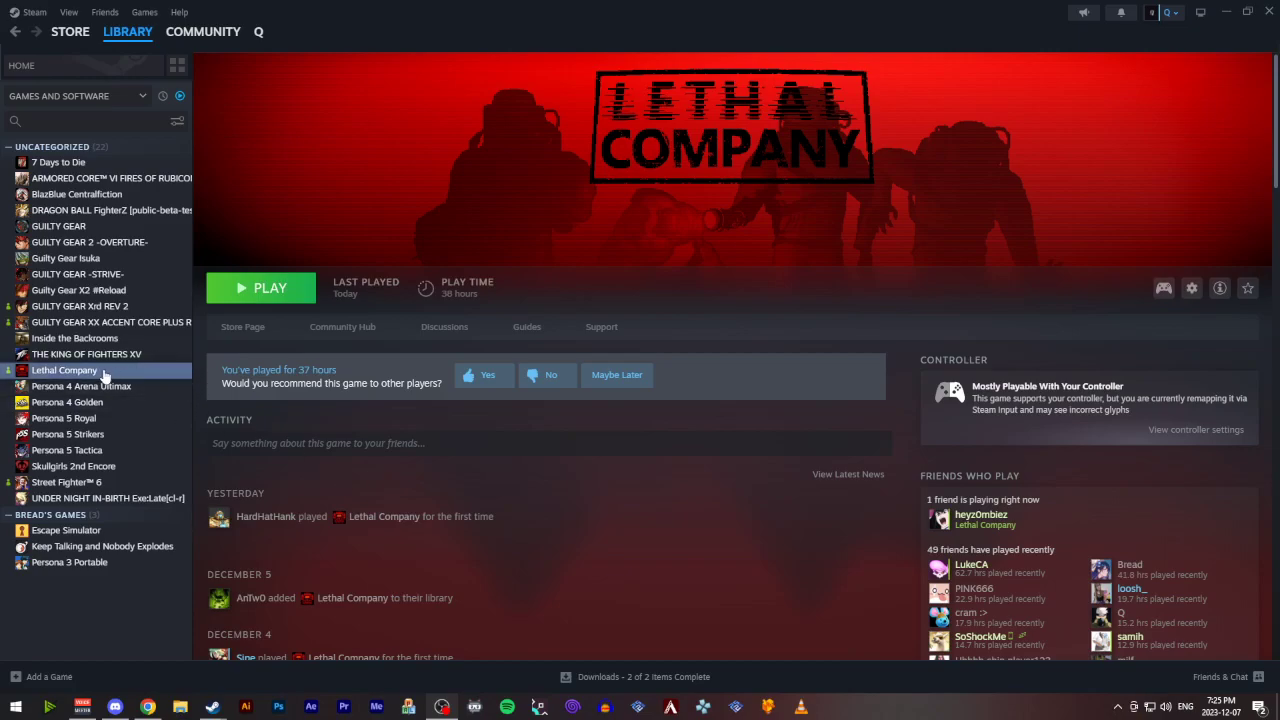
- Browse Lethal Company's local files from the Steam library's Manage menu
{"action": "right_click", "coordinate": [64, 370]}
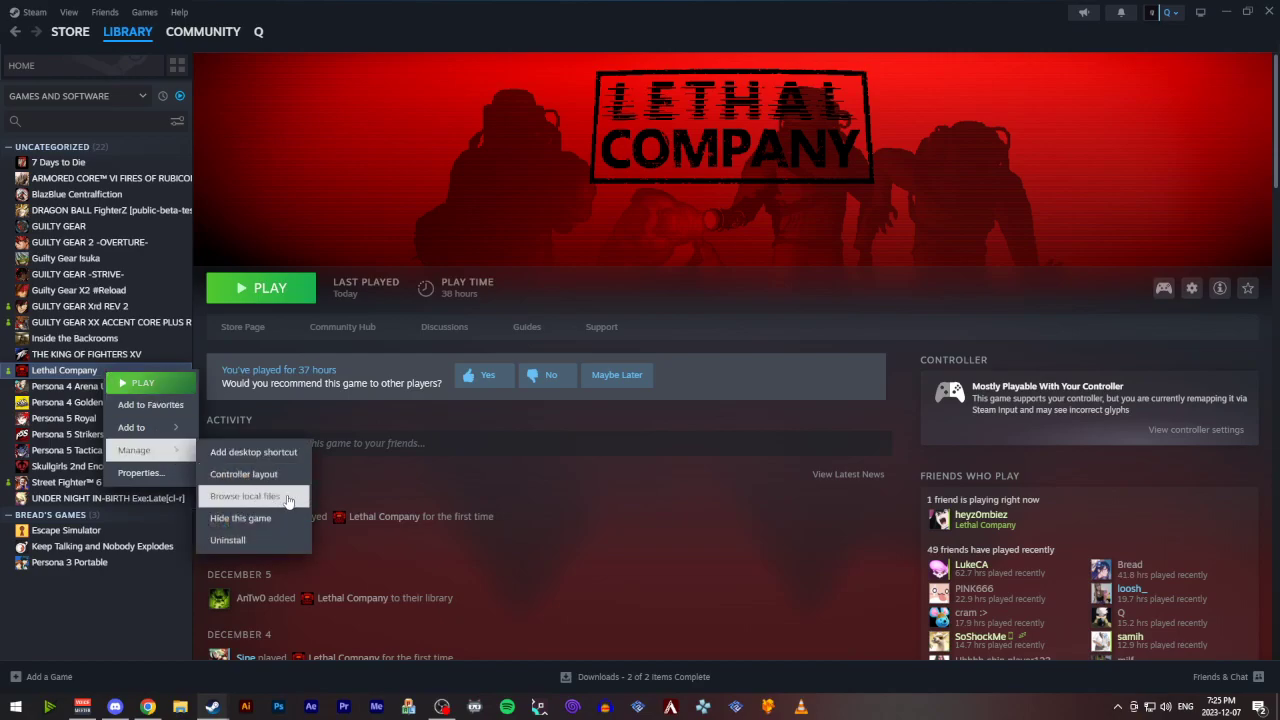
{"action": "left_click", "coordinate": [246, 496]}
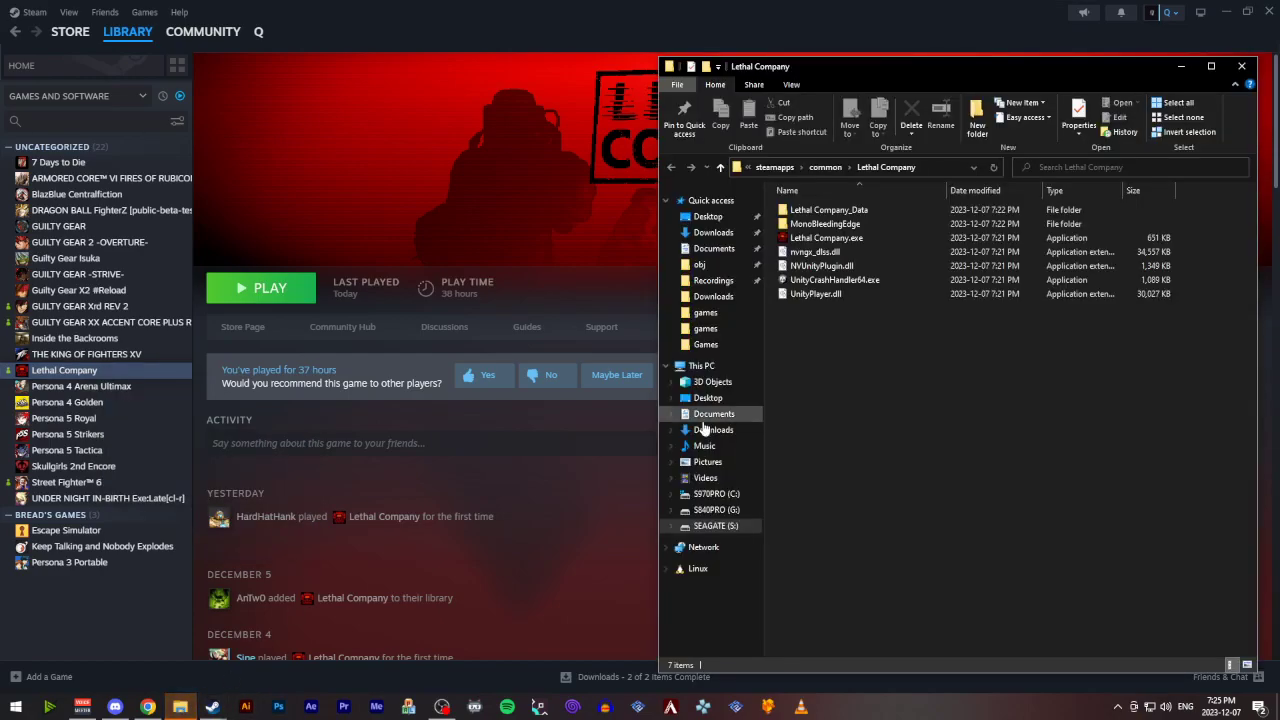
{"action": "mouse_move", "coordinate": [850, 210]}
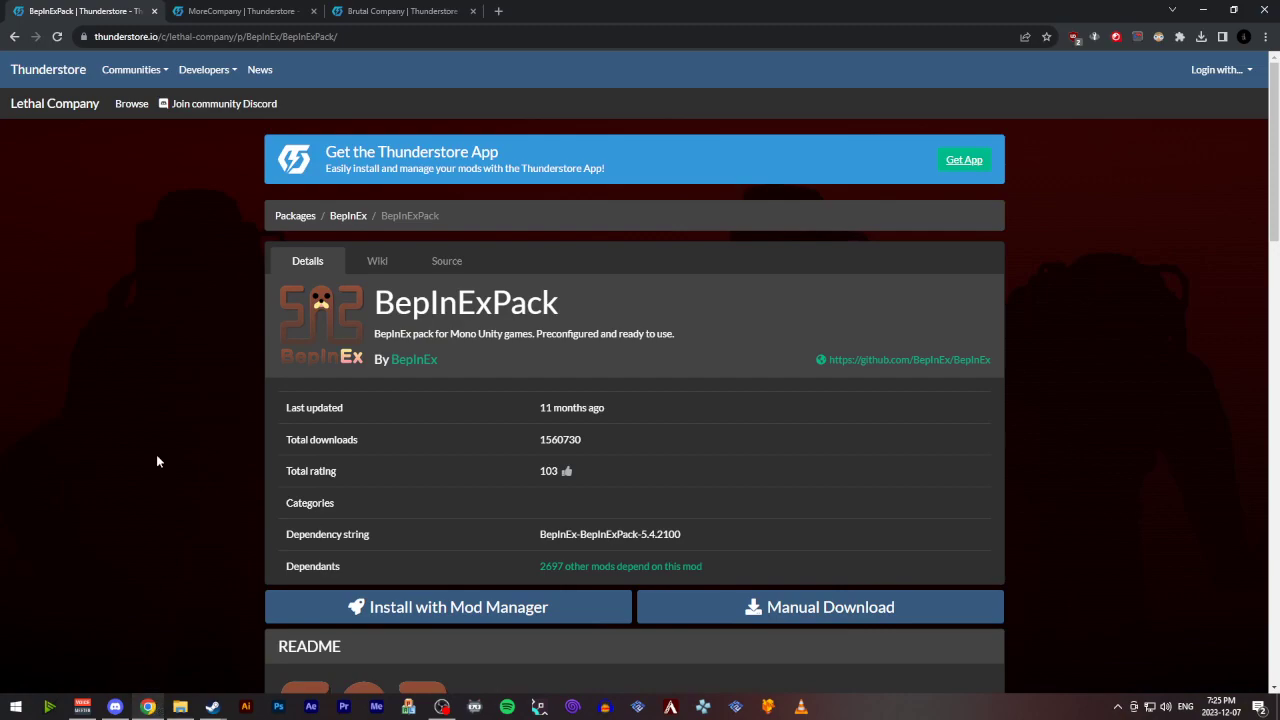
{"action": "mouse_move", "coordinate": [130, 353]}
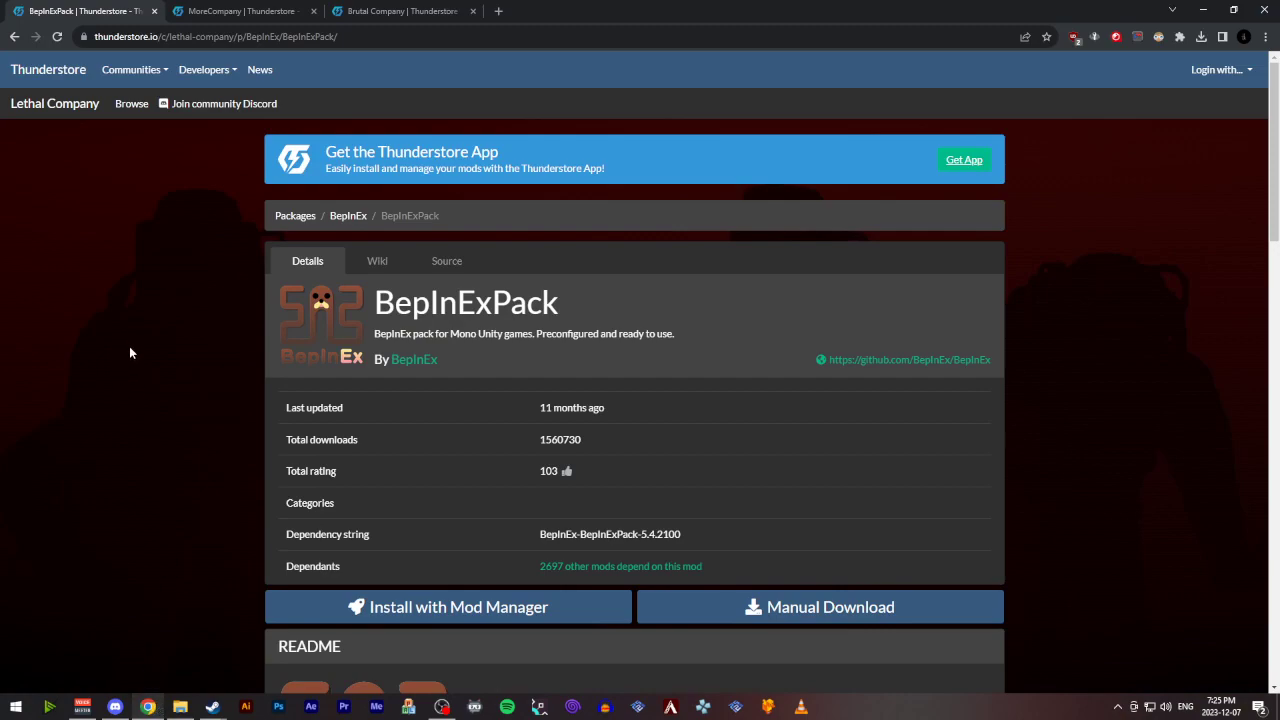
{"action": "mouse_move", "coordinate": [537, 612]}
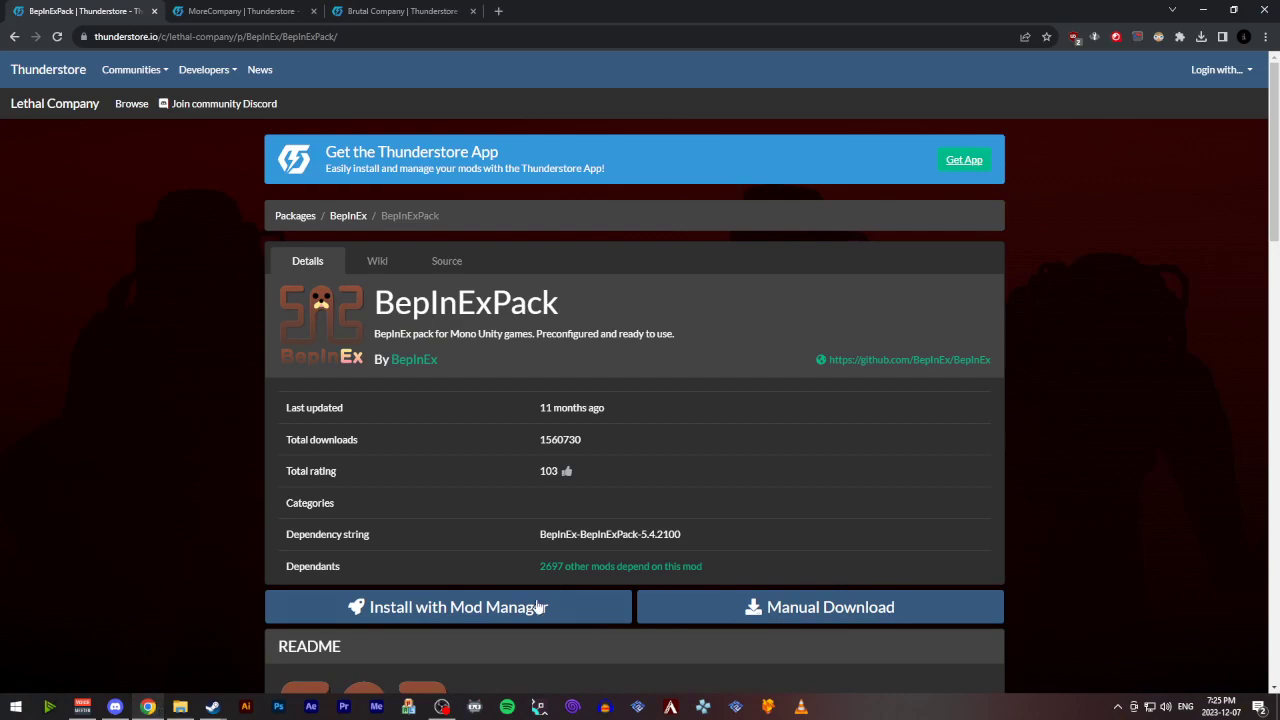
{"action": "mouse_move", "coordinate": [749, 617]}
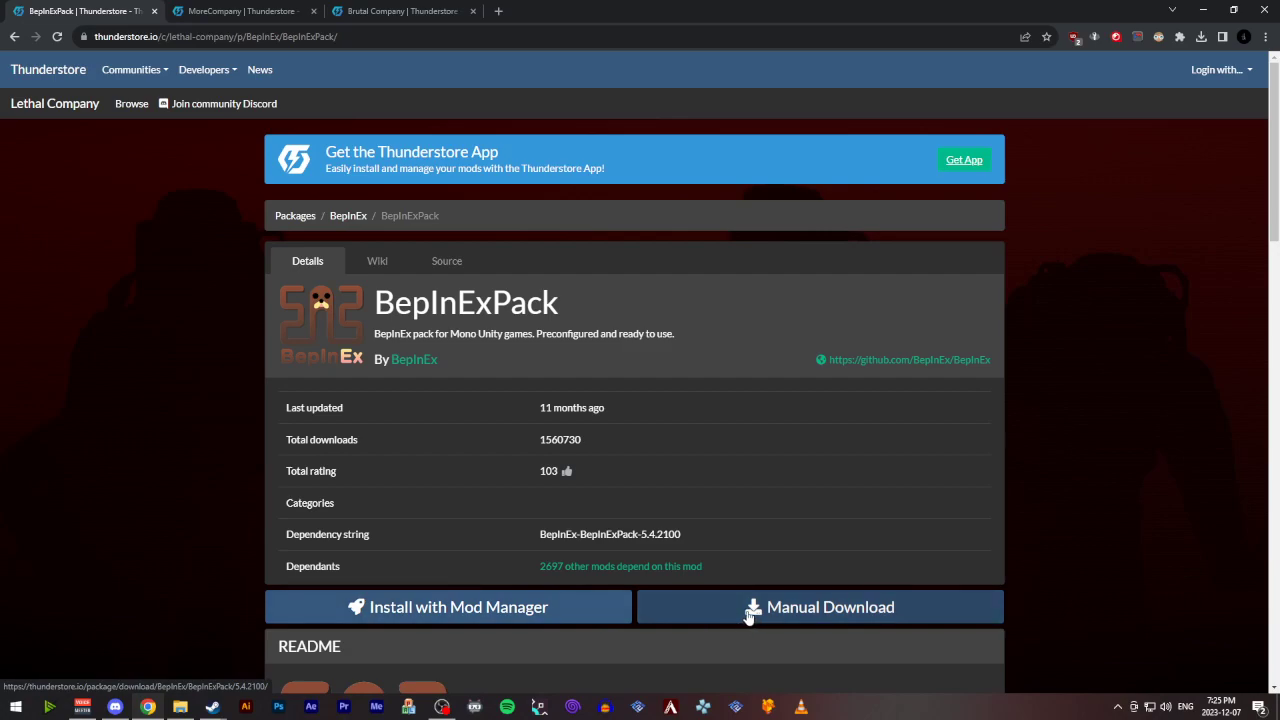
{"action": "mouse_move", "coordinate": [768, 613]}
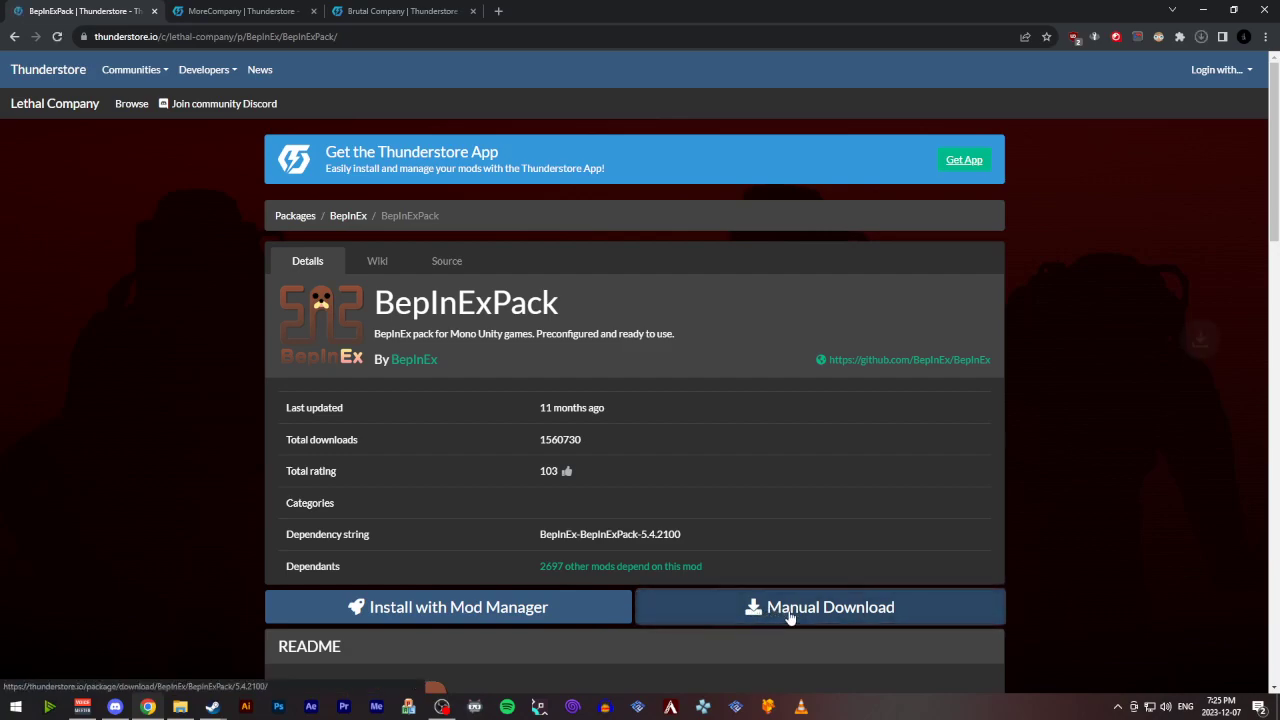
- Manually download the BepInExPack zip from its Thunderstore page
{"action": "left_click", "coordinate": [820, 607]}
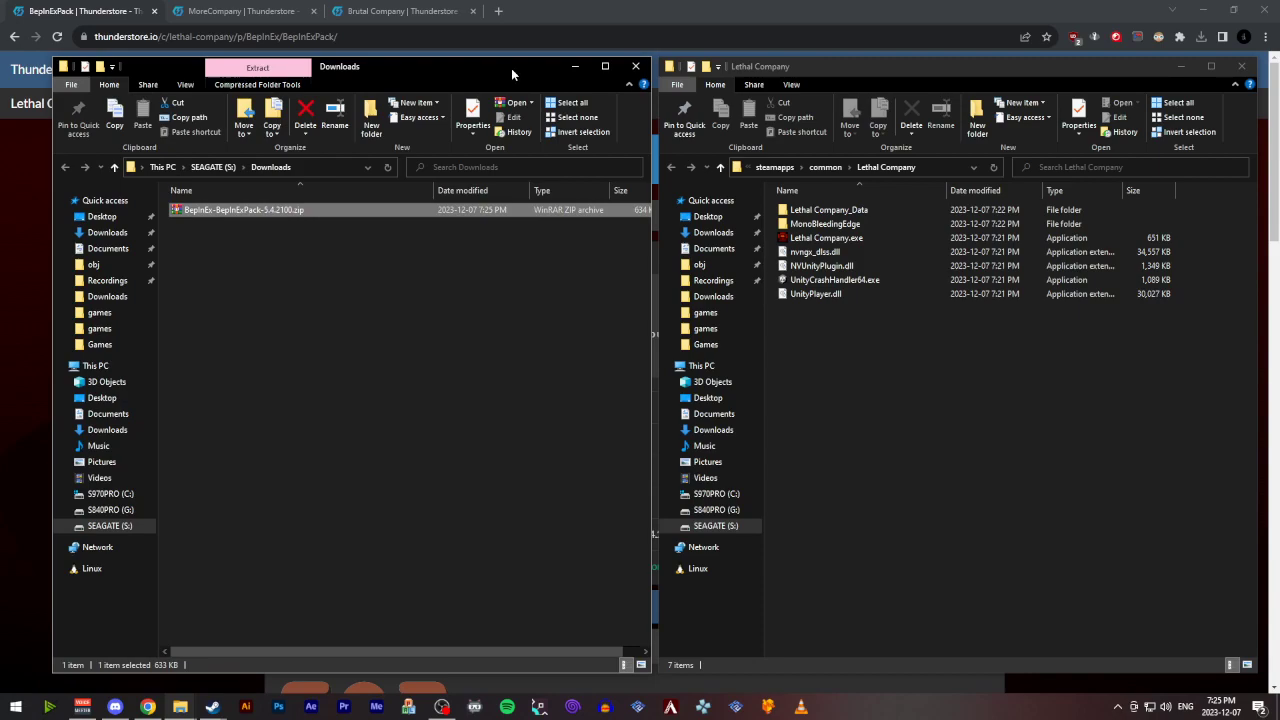
{"action": "mouse_move", "coordinate": [255, 270]}
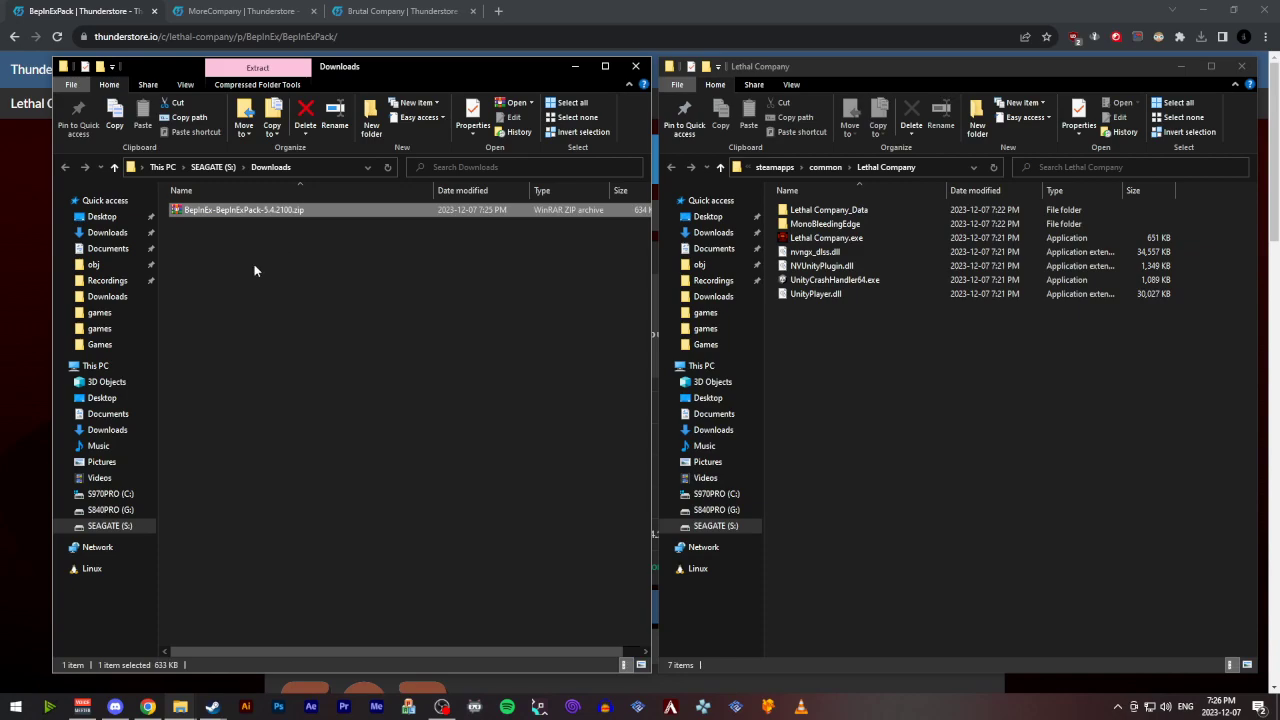
{"action": "mouse_move", "coordinate": [231, 218]}
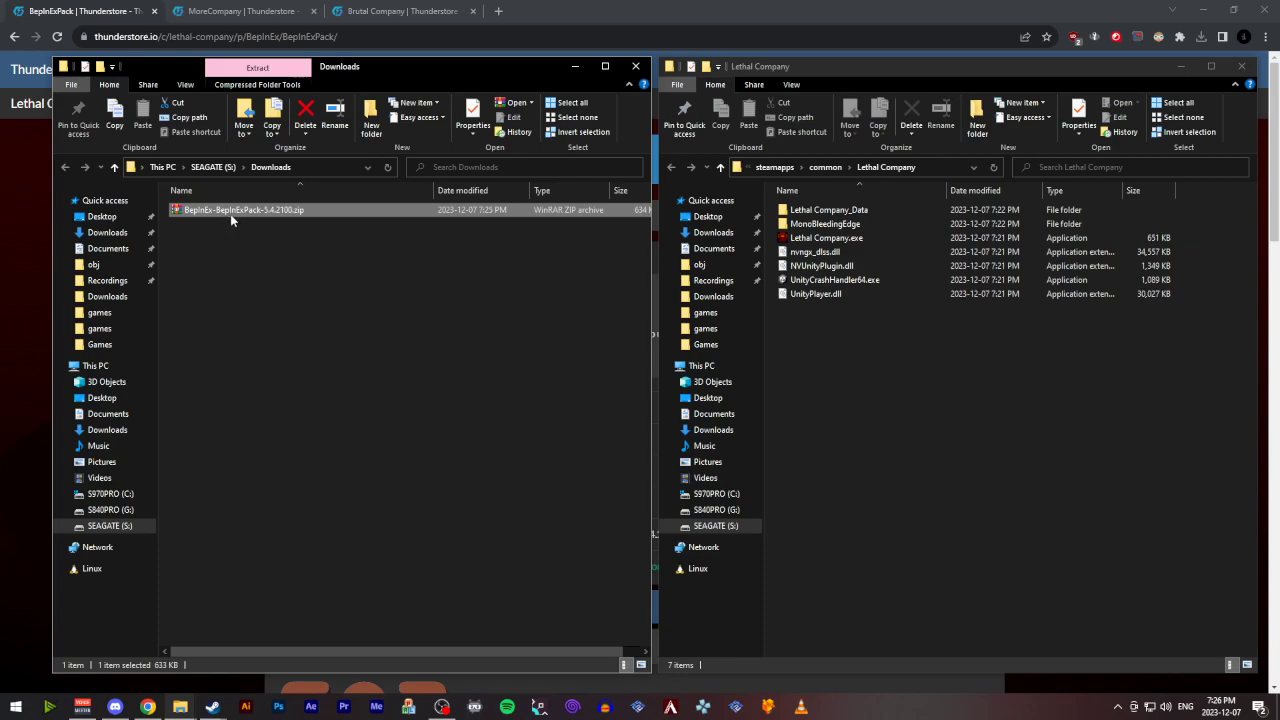
- Extract the BepInExPack zip in Downloads and open its inner BepInExPack folder
{"action": "right_click", "coordinate": [232, 210]}
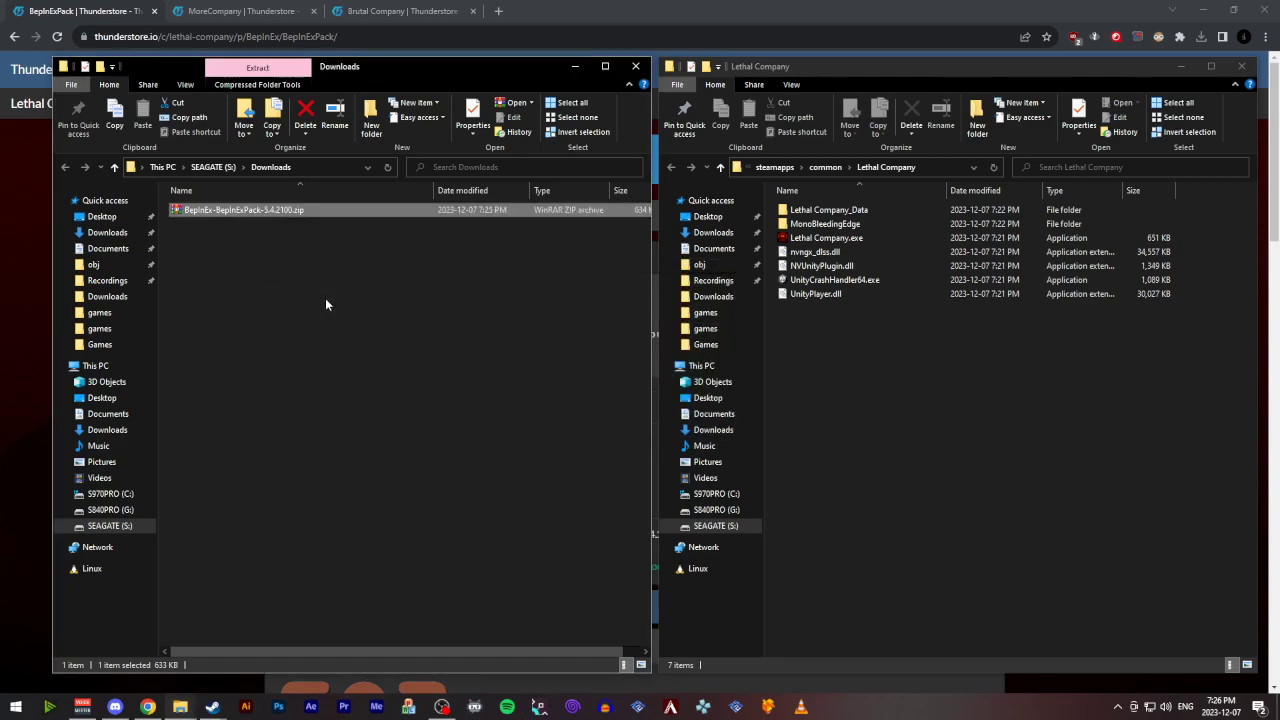
{"action": "left_click", "coordinate": [252, 83]}
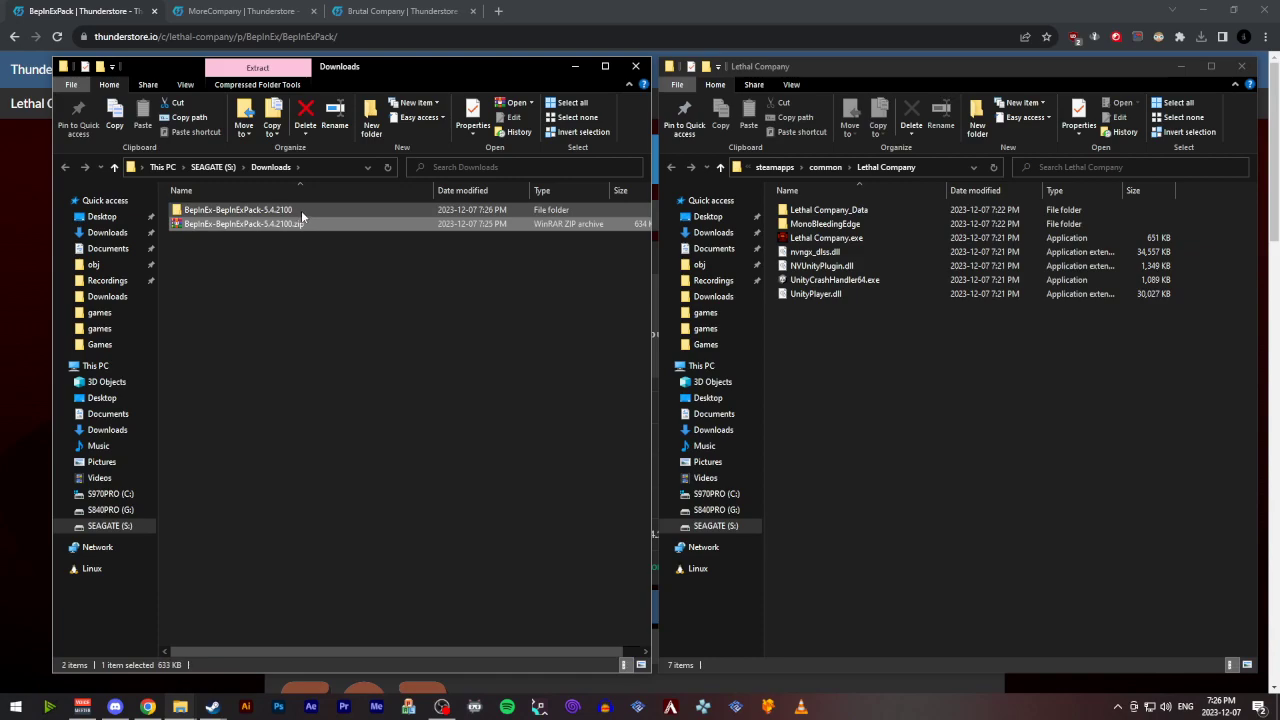
{"action": "double_click", "coordinate": [237, 209]}
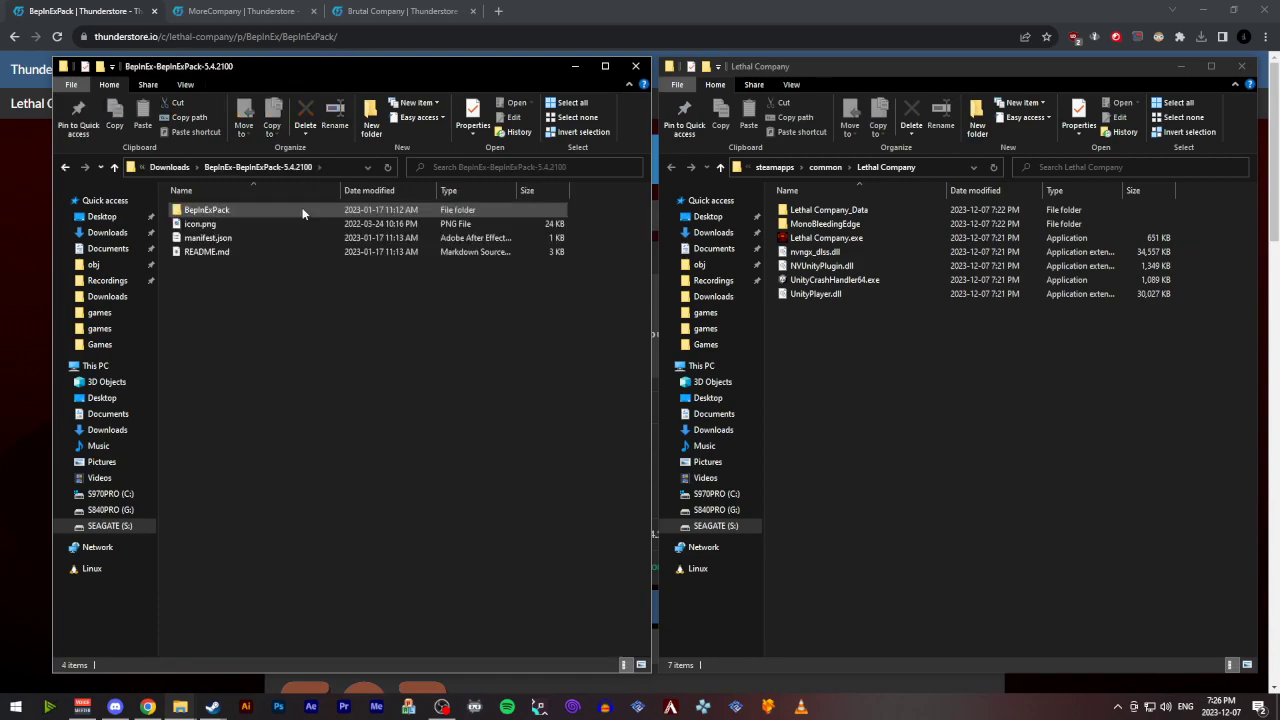
{"action": "mouse_move", "coordinate": [221, 211]}
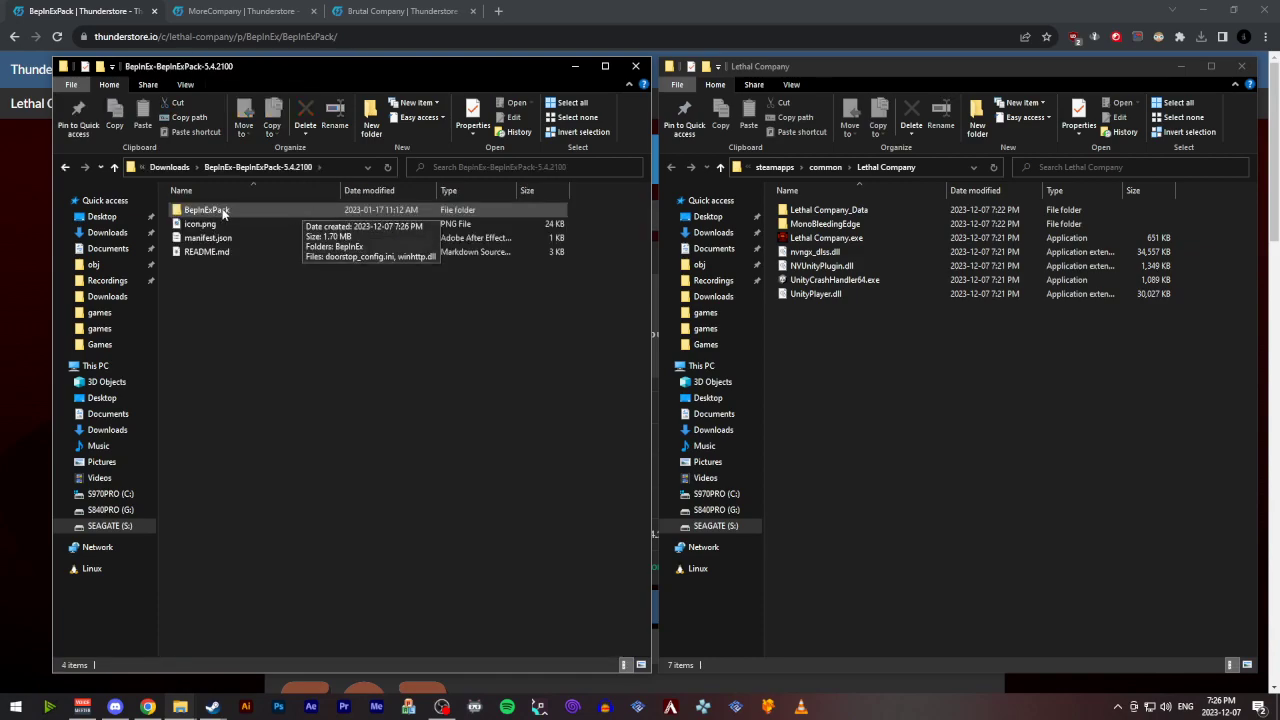
{"action": "mouse_move", "coordinate": [242, 210]}
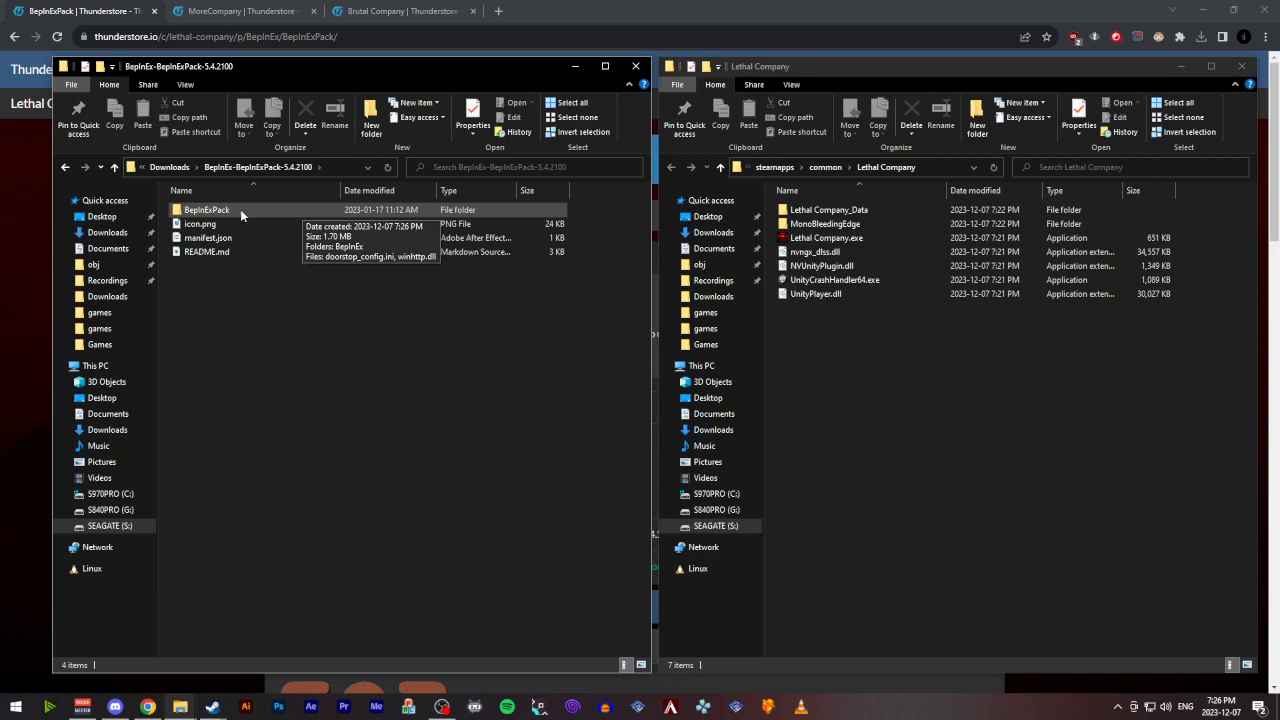
{"action": "double_click", "coordinate": [206, 209]}
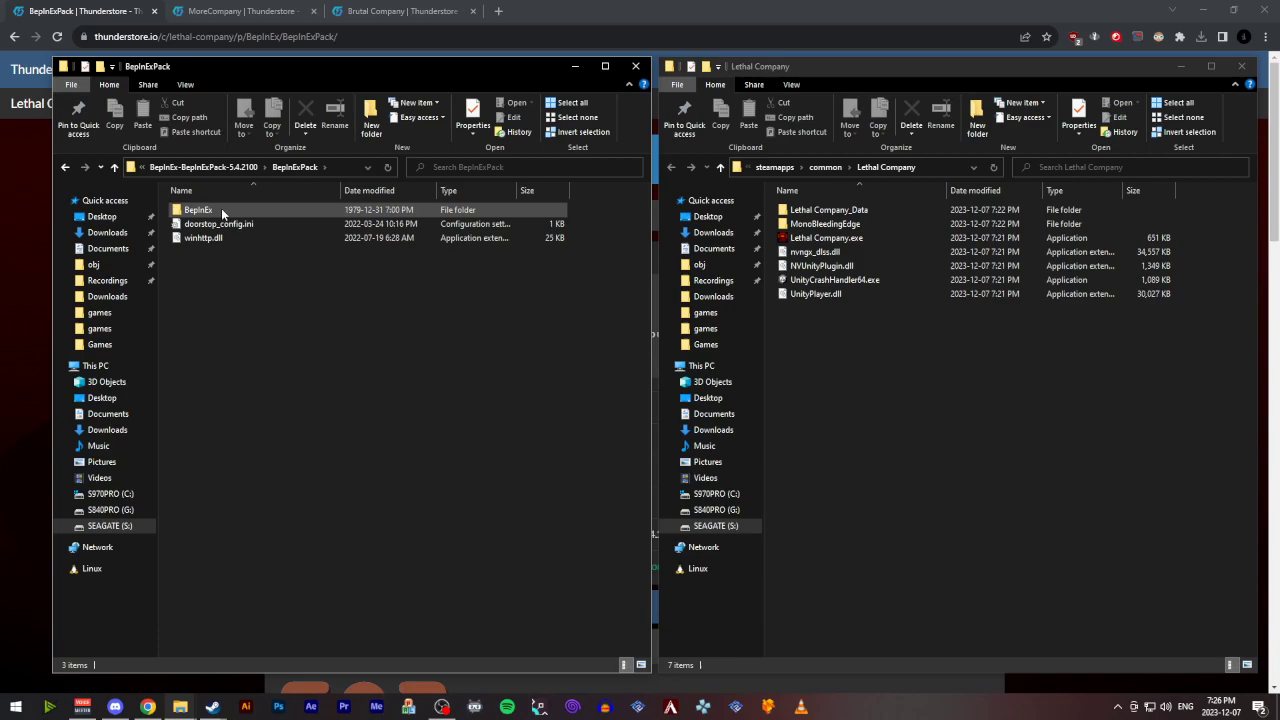
- Paste BepInEx, doorstop_config.ini and winhttp.dll into the Lethal Company folder
{"action": "left_click", "coordinate": [218, 223]}
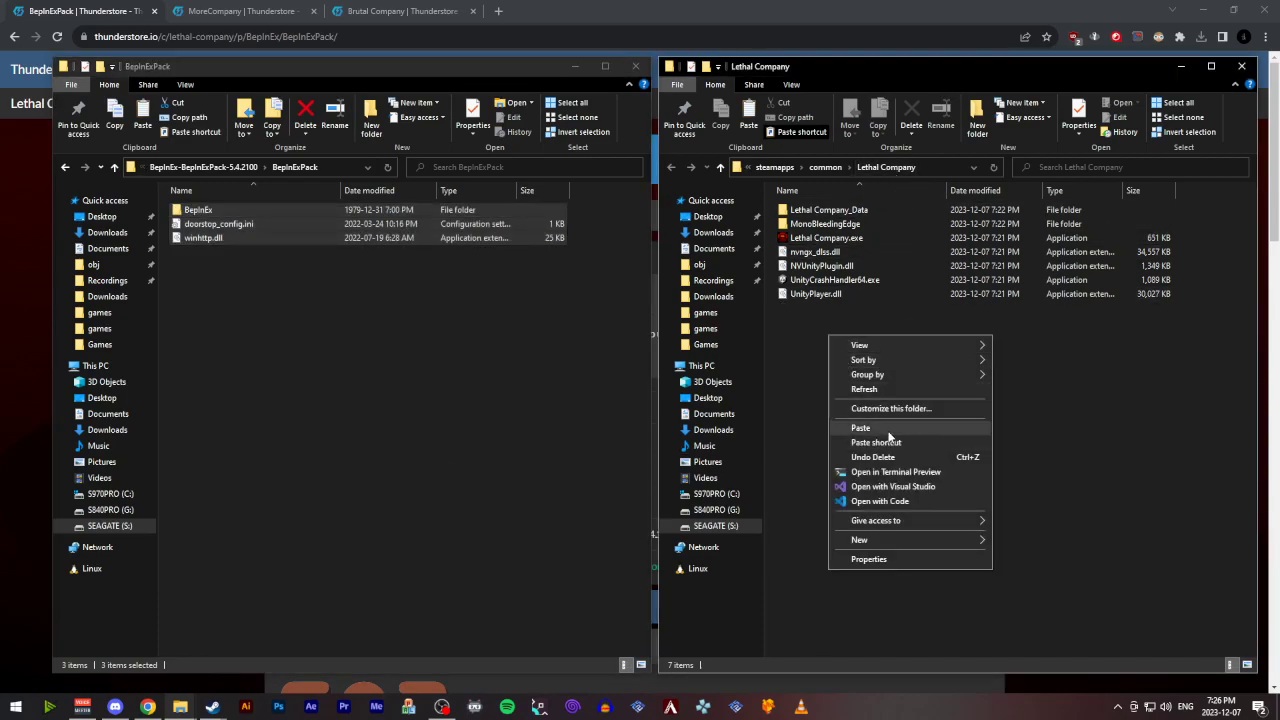
{"action": "left_click", "coordinate": [860, 427]}
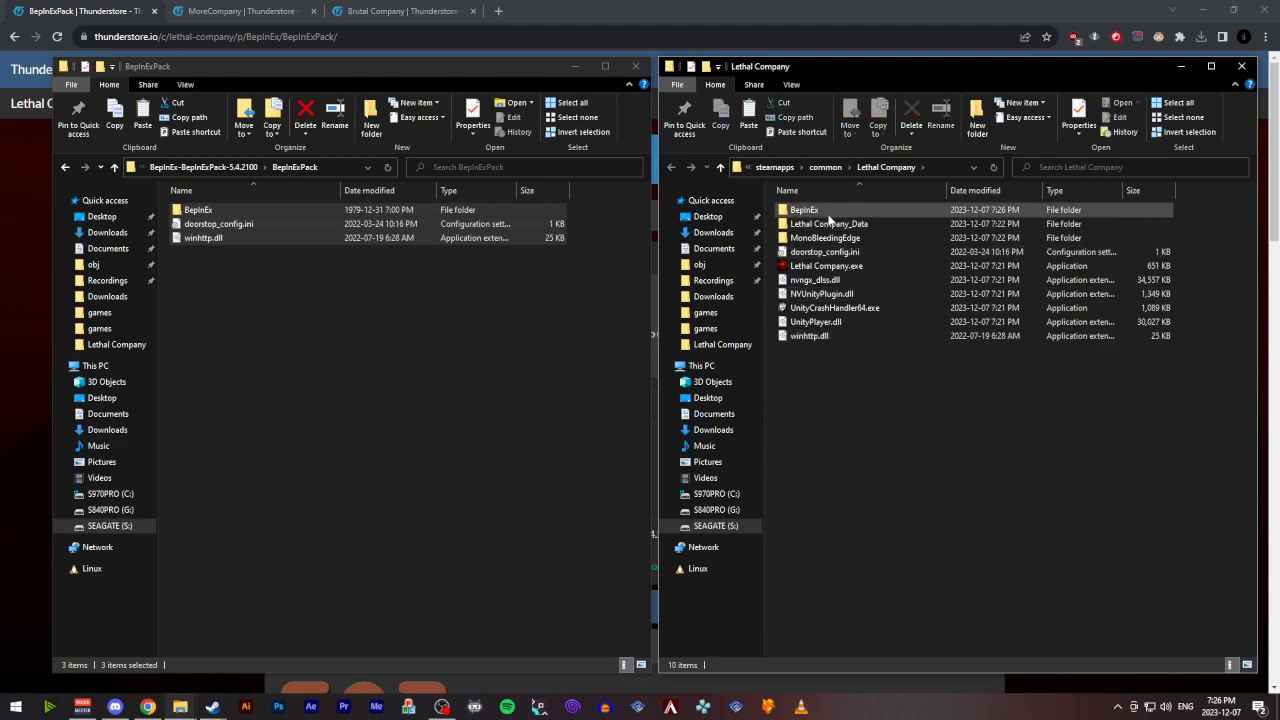
{"action": "double_click", "coordinate": [804, 209]}
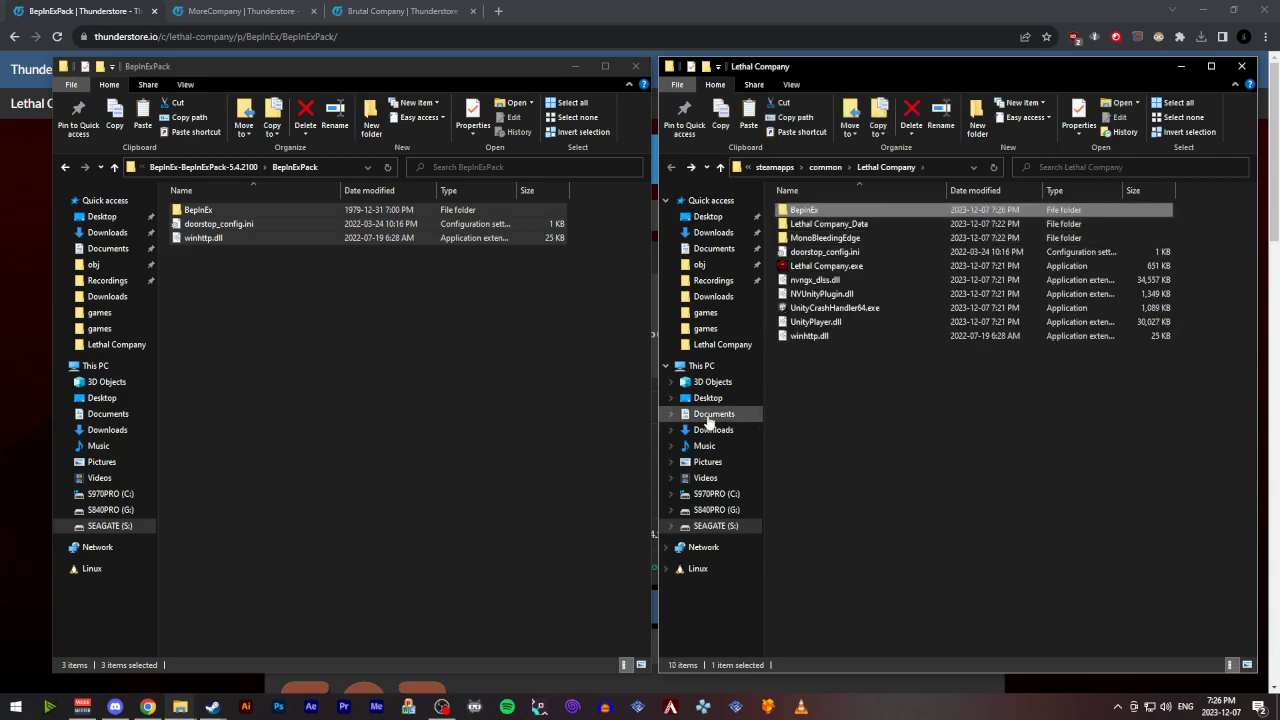
{"action": "mouse_move", "coordinate": [218, 702]}
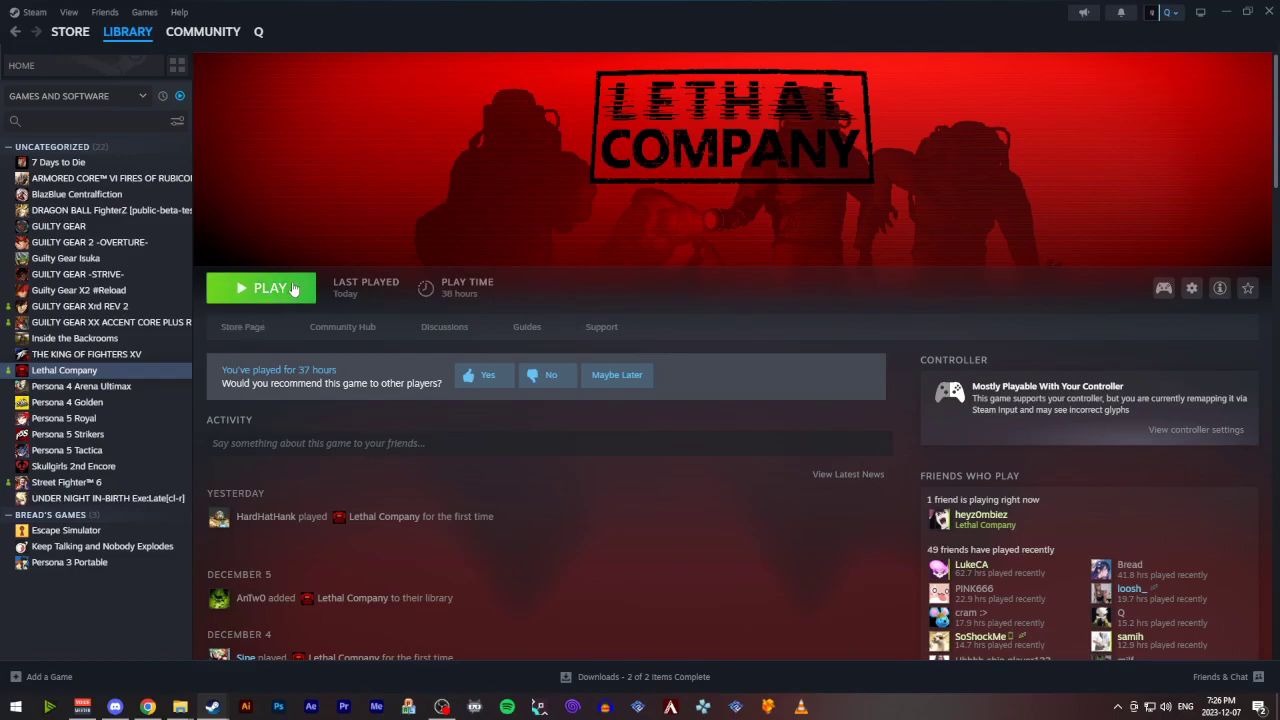
- Launch Lethal Company from Steam in Online mode, then quit from the main menu
{"action": "left_click", "coordinate": [261, 288]}
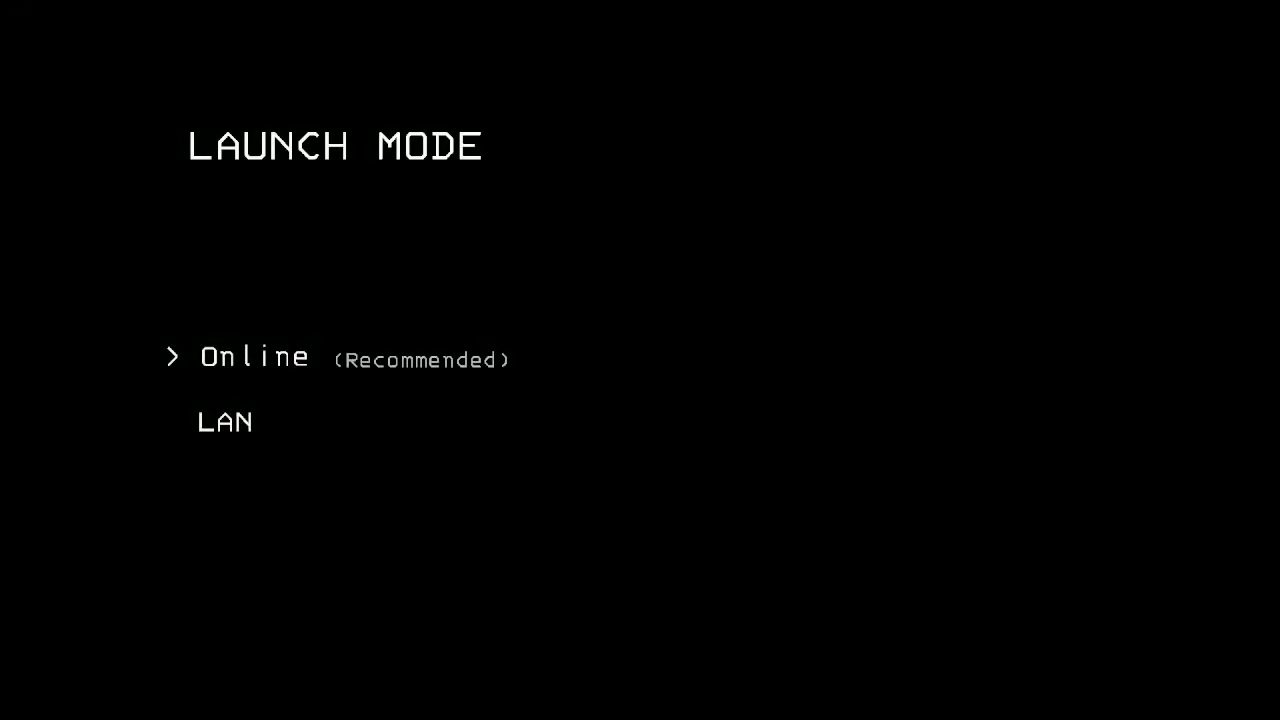
{"action": "mouse_move", "coordinate": [270, 364]}
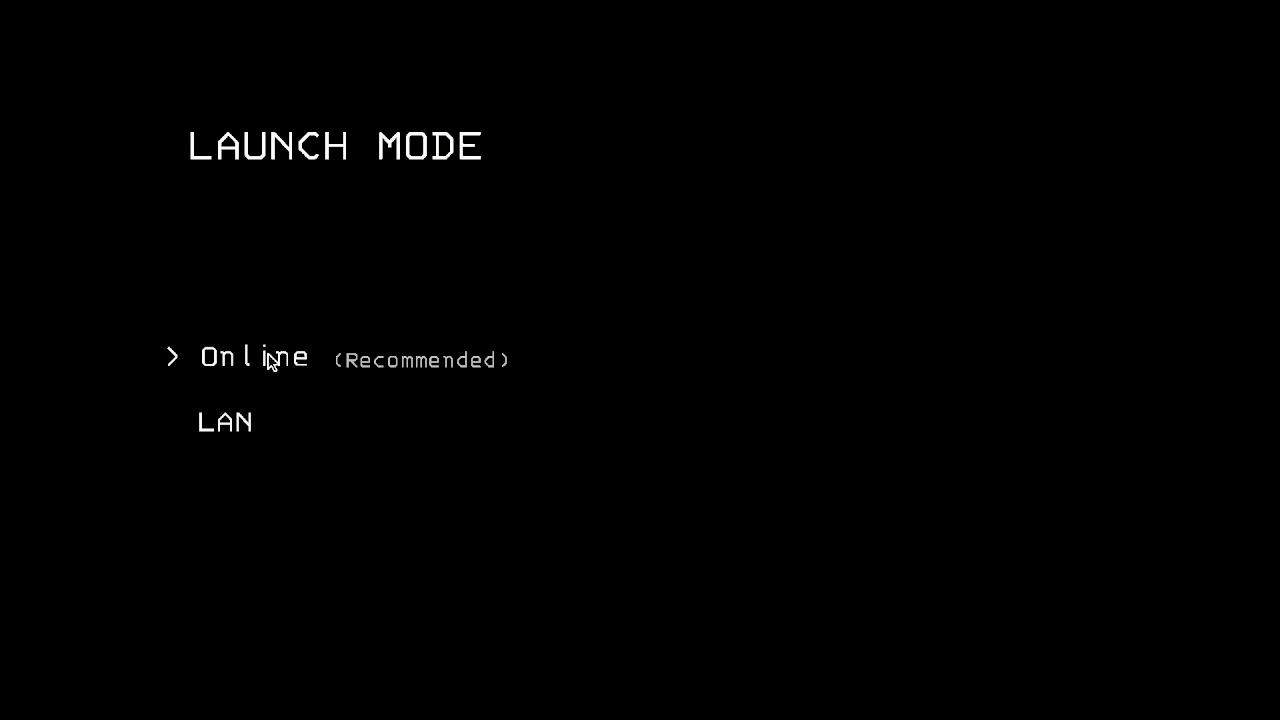
{"action": "left_click", "coordinate": [253, 357]}
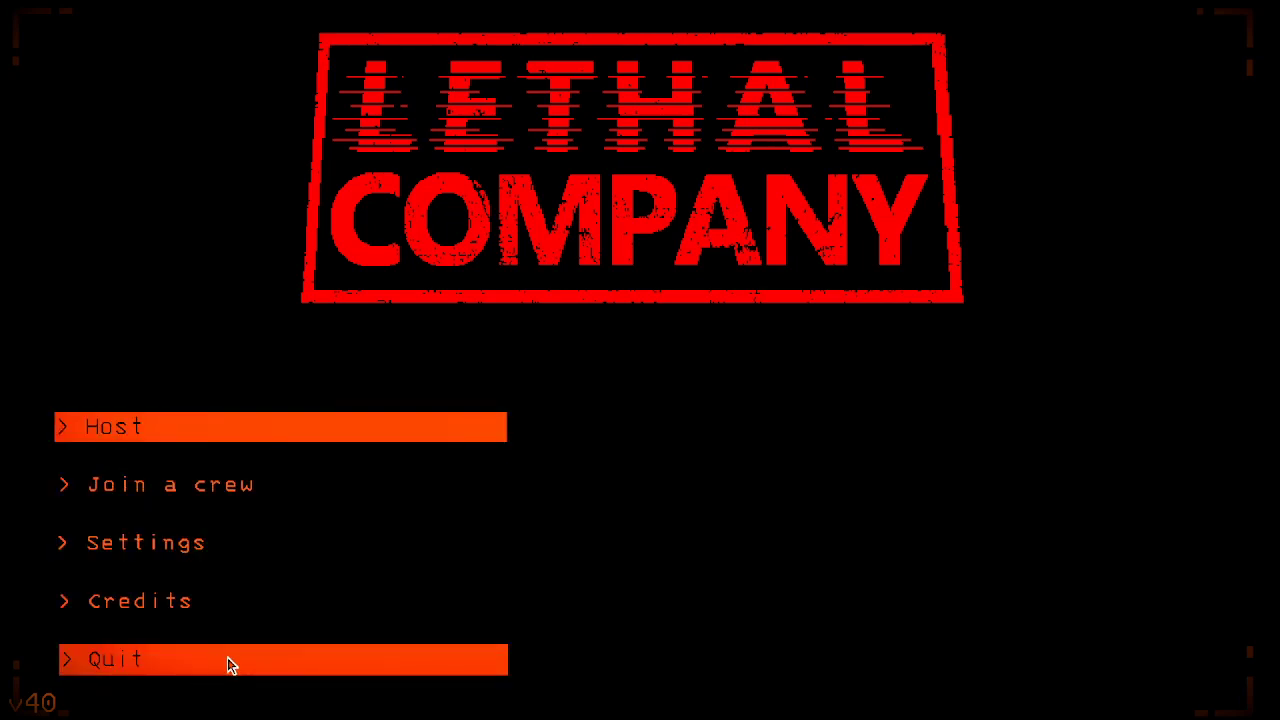
{"action": "left_click", "coordinate": [115, 659]}
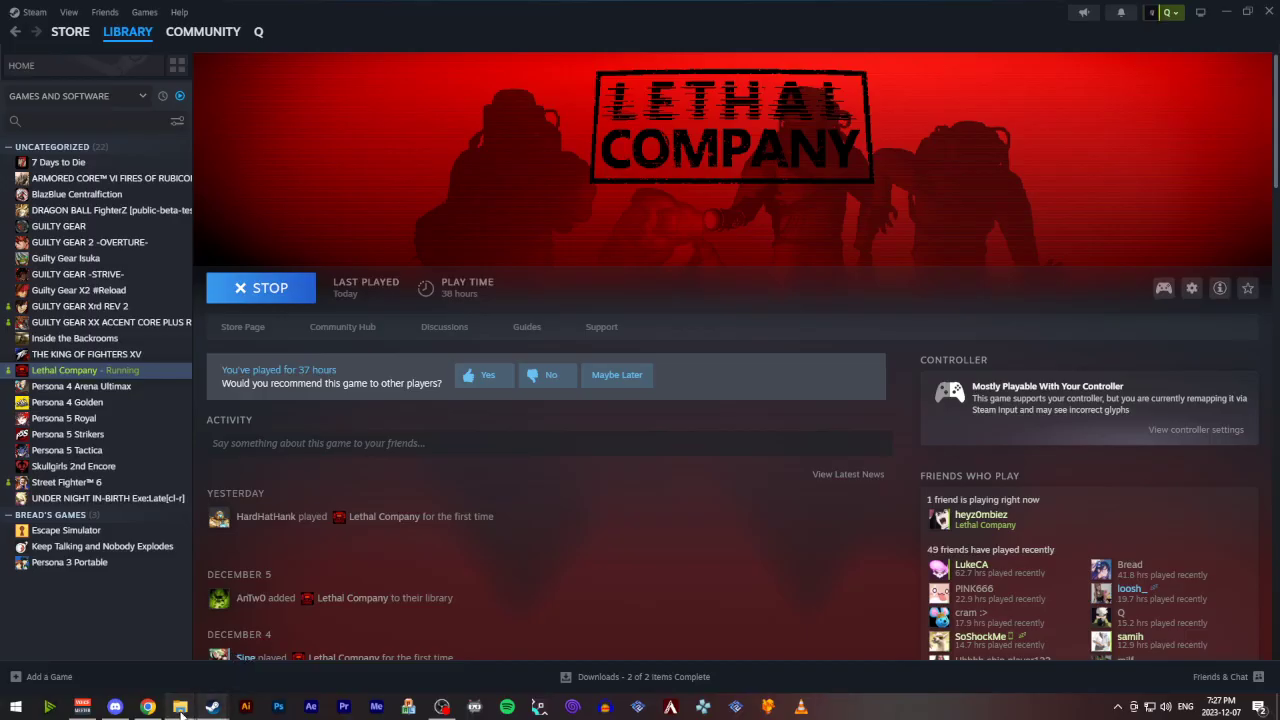
- Open the game's BepInEx folder to check the generated plugins, config and log
{"action": "left_click", "coordinate": [179, 702]}
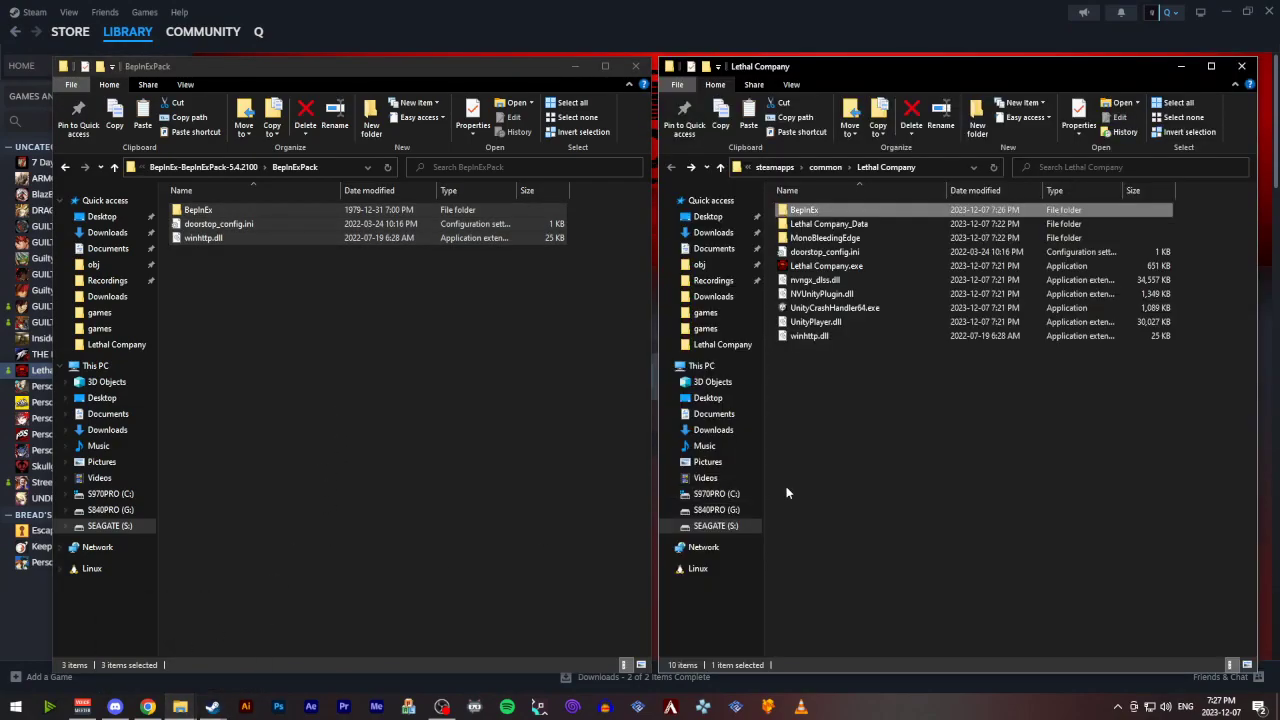
{"action": "double_click", "coordinate": [803, 209]}
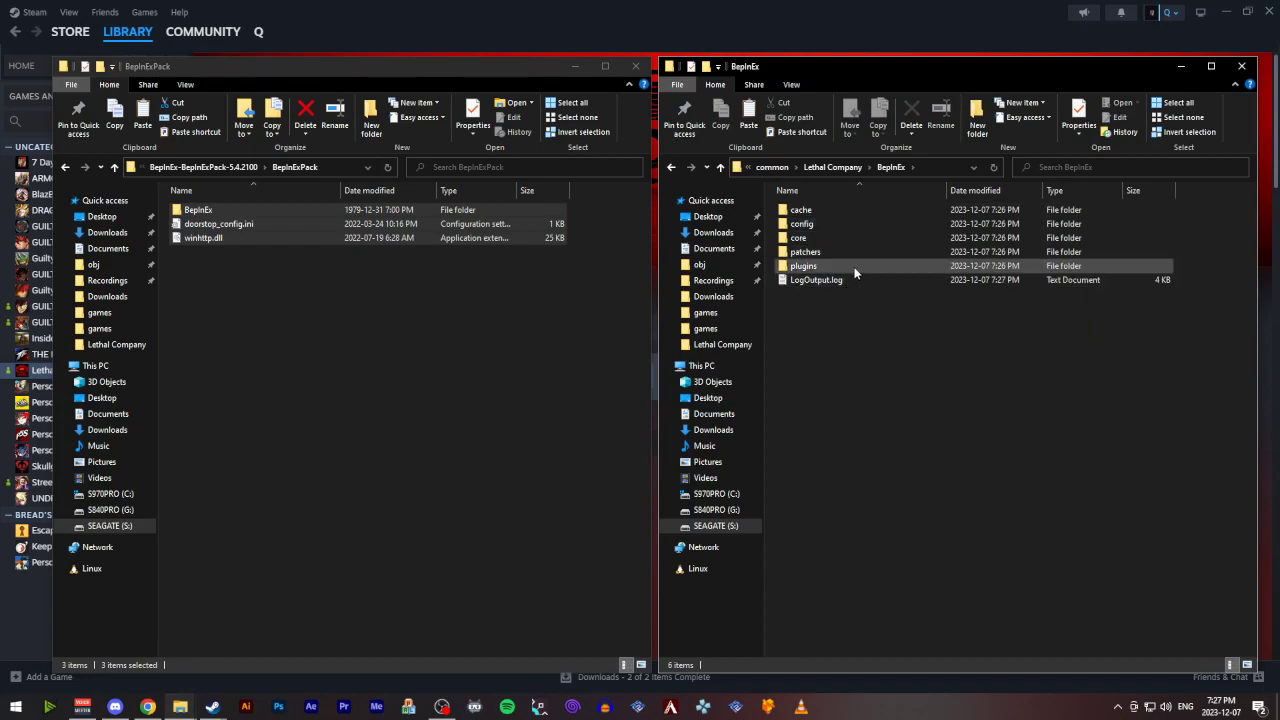
{"action": "mouse_move", "coordinate": [857, 272]}
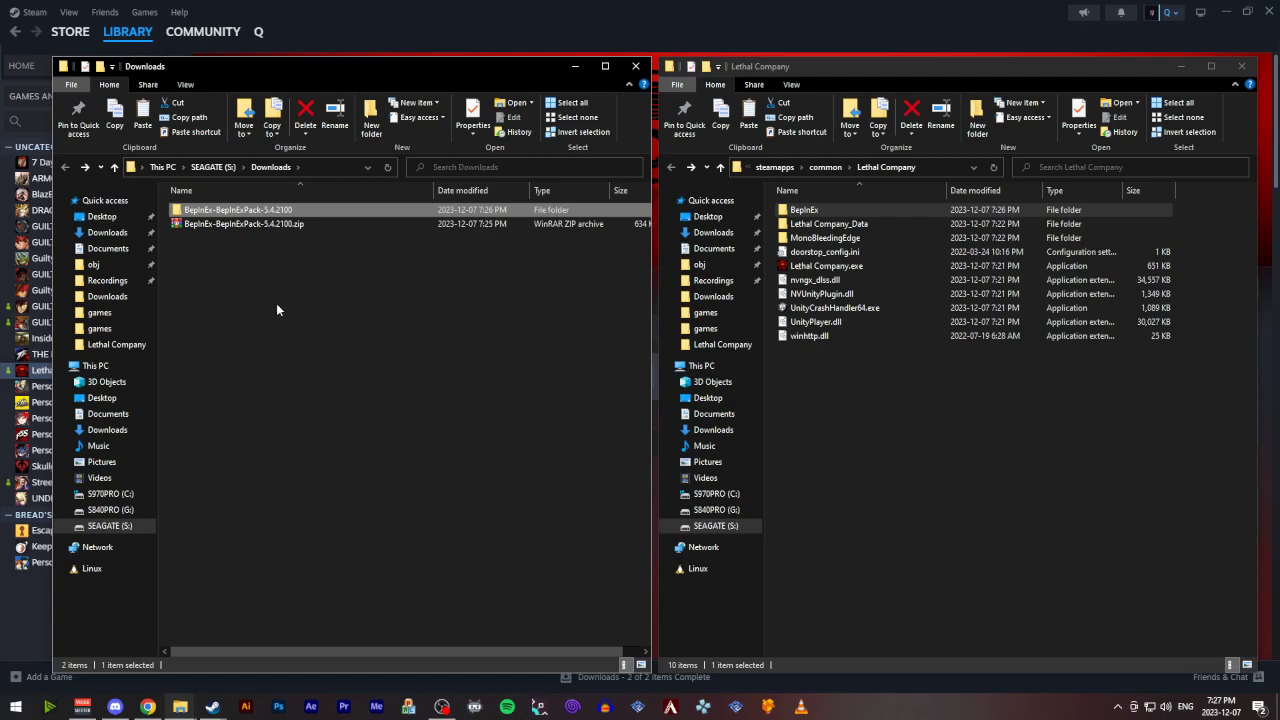
{"action": "right_click", "coordinate": [238, 210]}
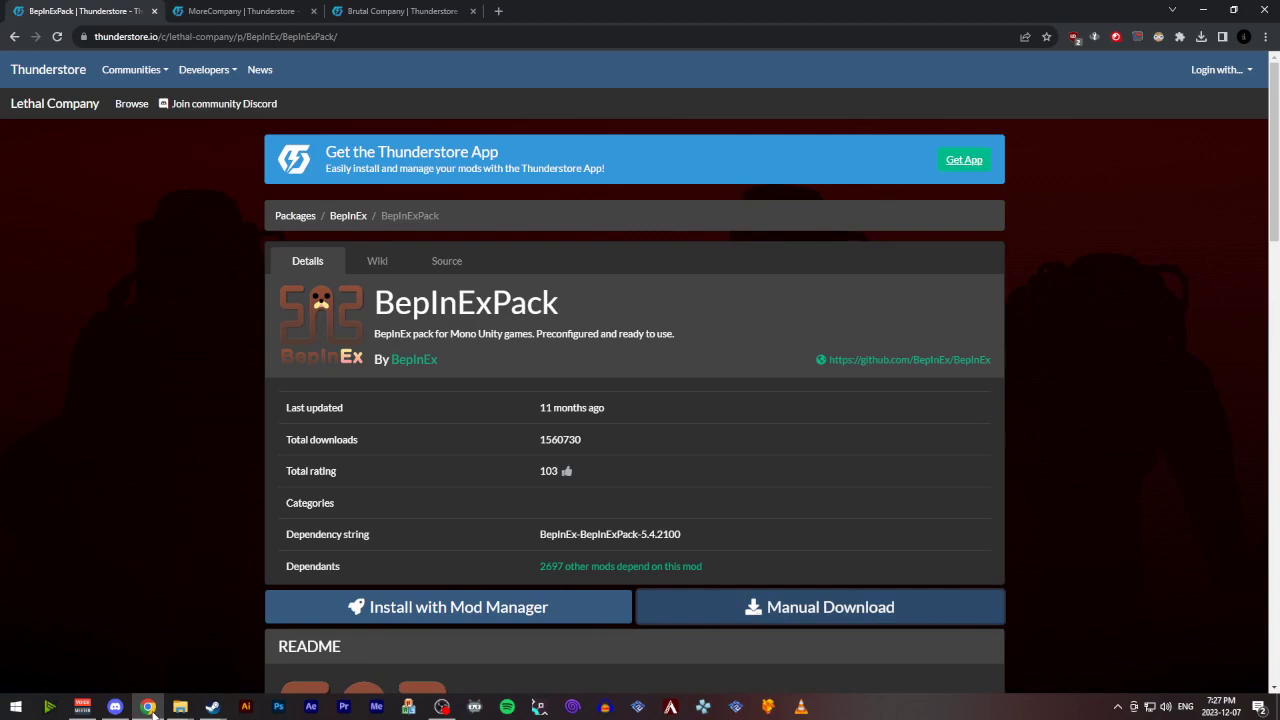
- Manually download the MoreCompany 1.6.0 zip from its Thunderstore tab
{"action": "left_click", "coordinate": [240, 14]}
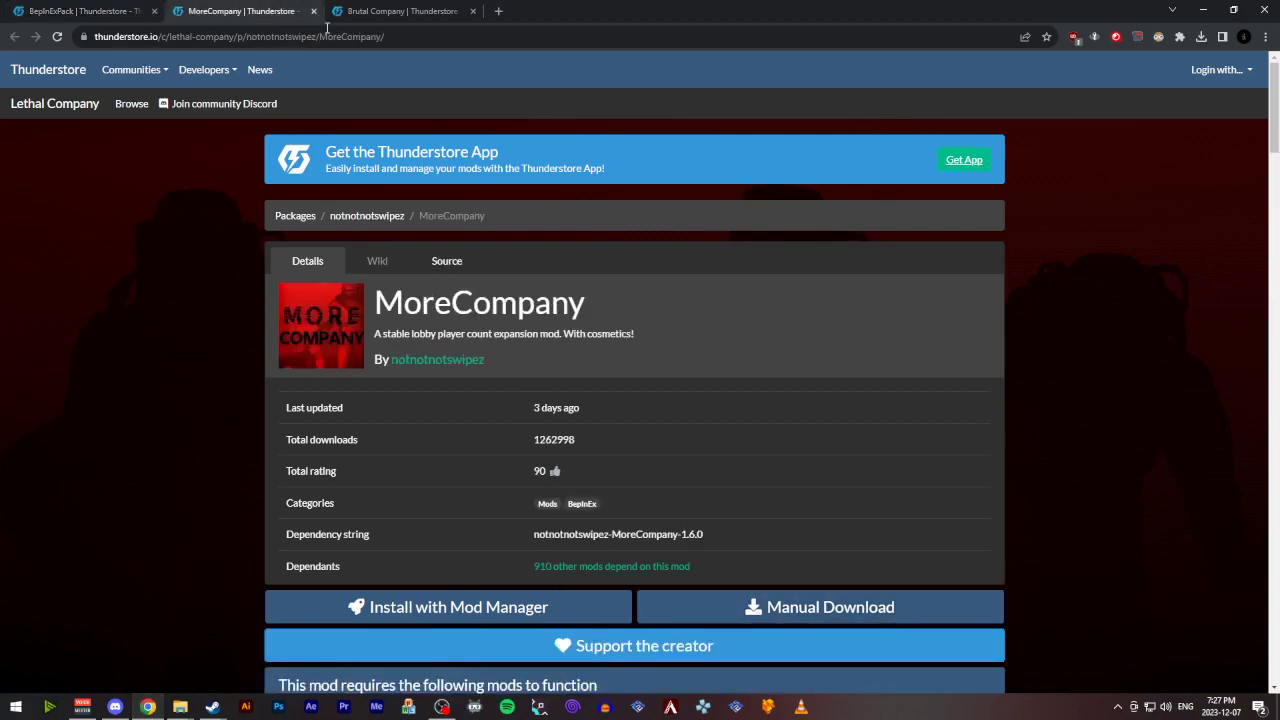
{"action": "mouse_move", "coordinate": [1176, 202]}
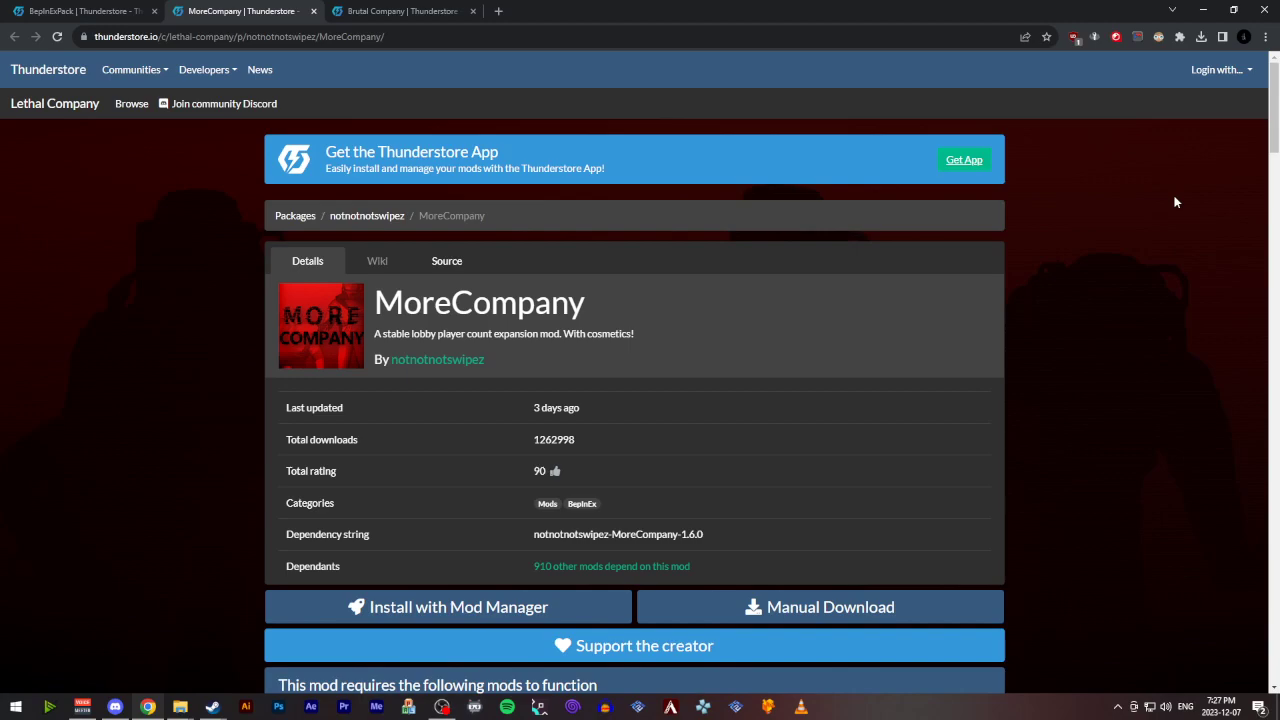
{"action": "mouse_move", "coordinate": [831, 609]}
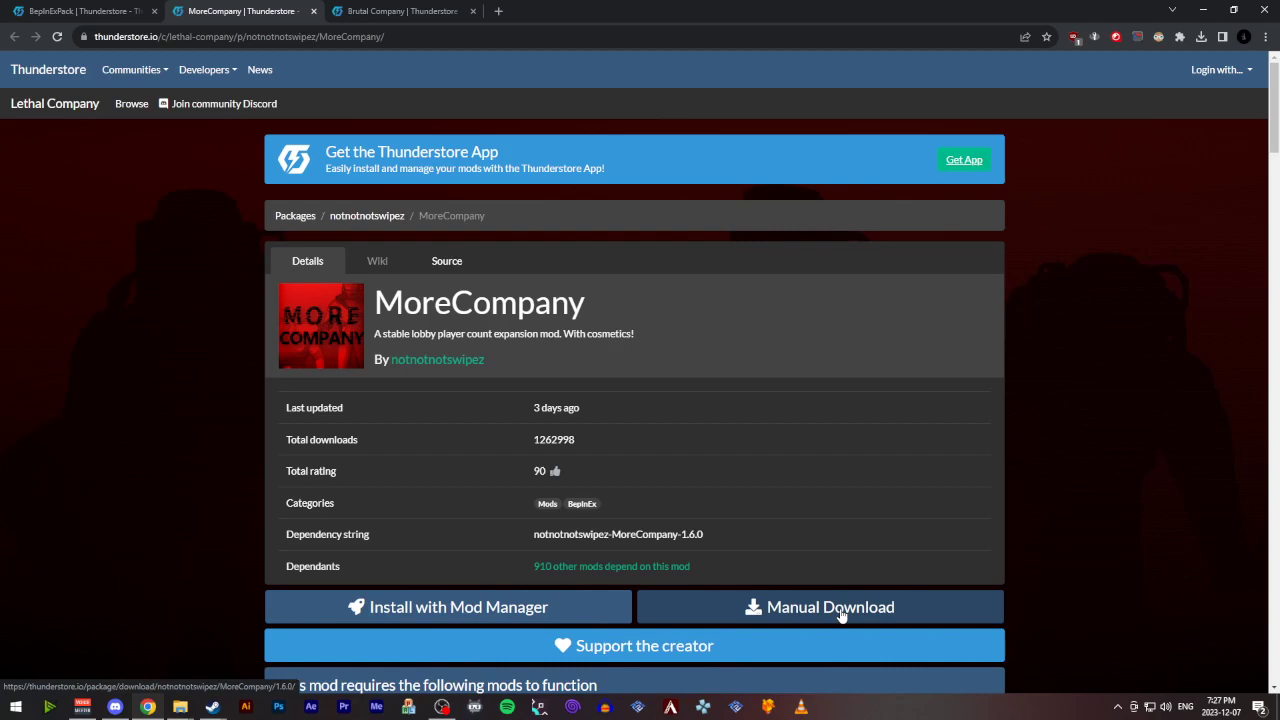
{"action": "left_click", "coordinate": [832, 607]}
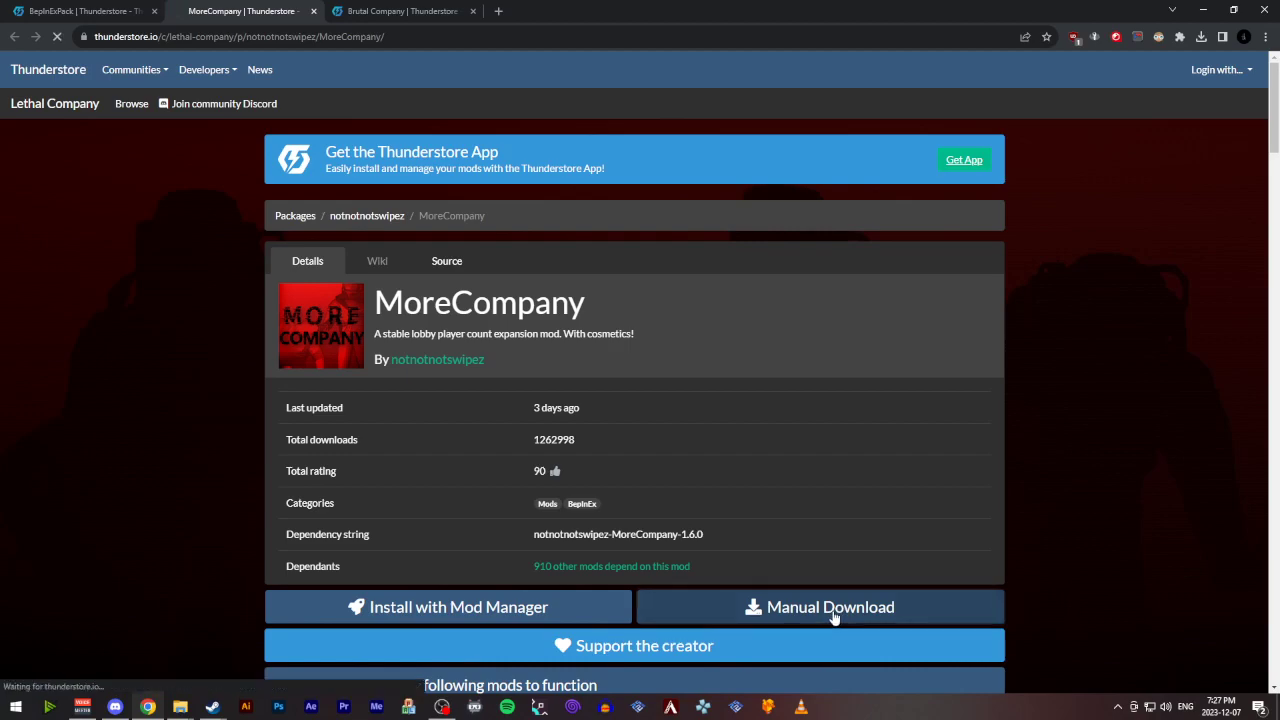
{"action": "left_click", "coordinate": [830, 607]}
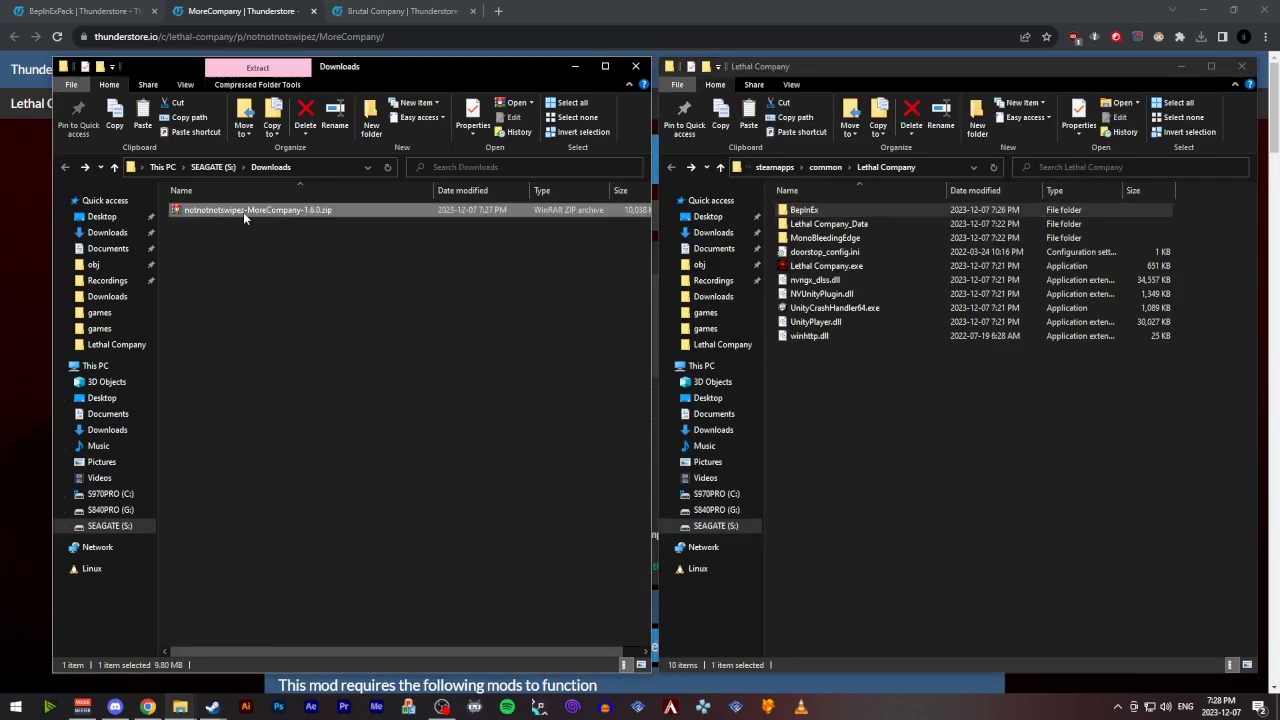
- Extract the MoreCompany zip and paste MoreCompany.dll into Lethal Company's BepInEx plugins folder
{"action": "right_click", "coordinate": [245, 210]}
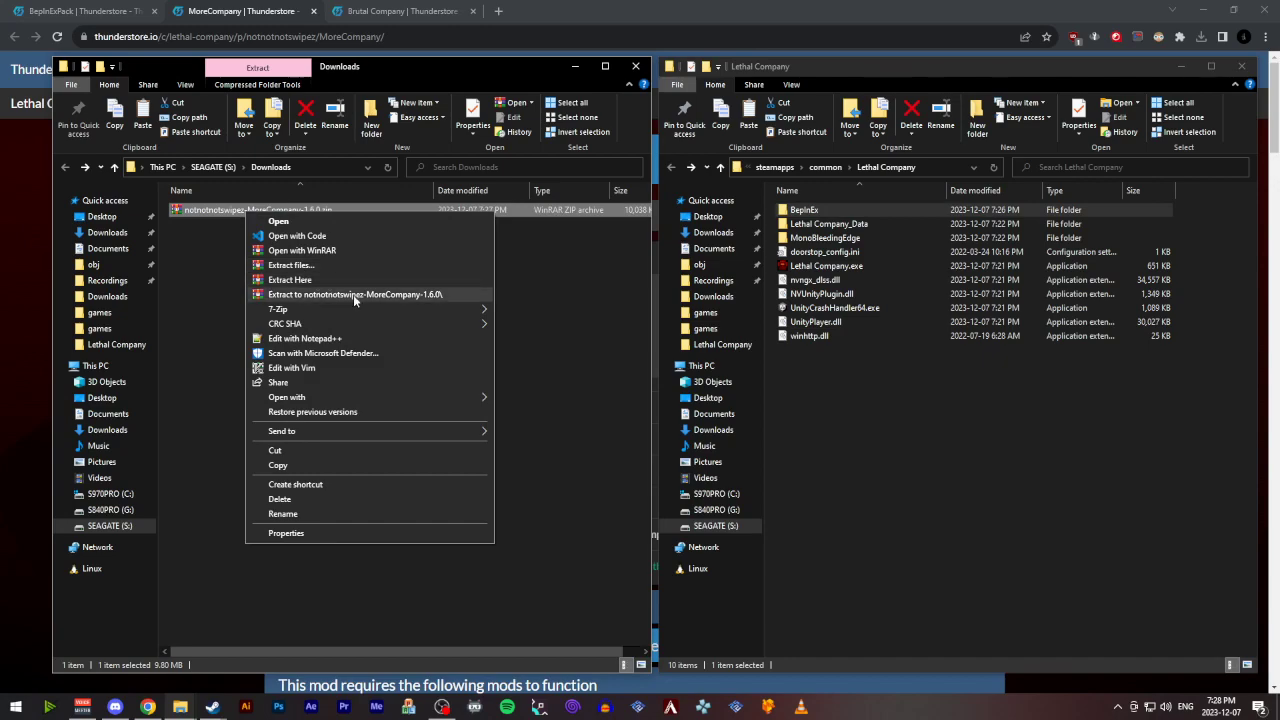
{"action": "mouse_move", "coordinate": [385, 302]}
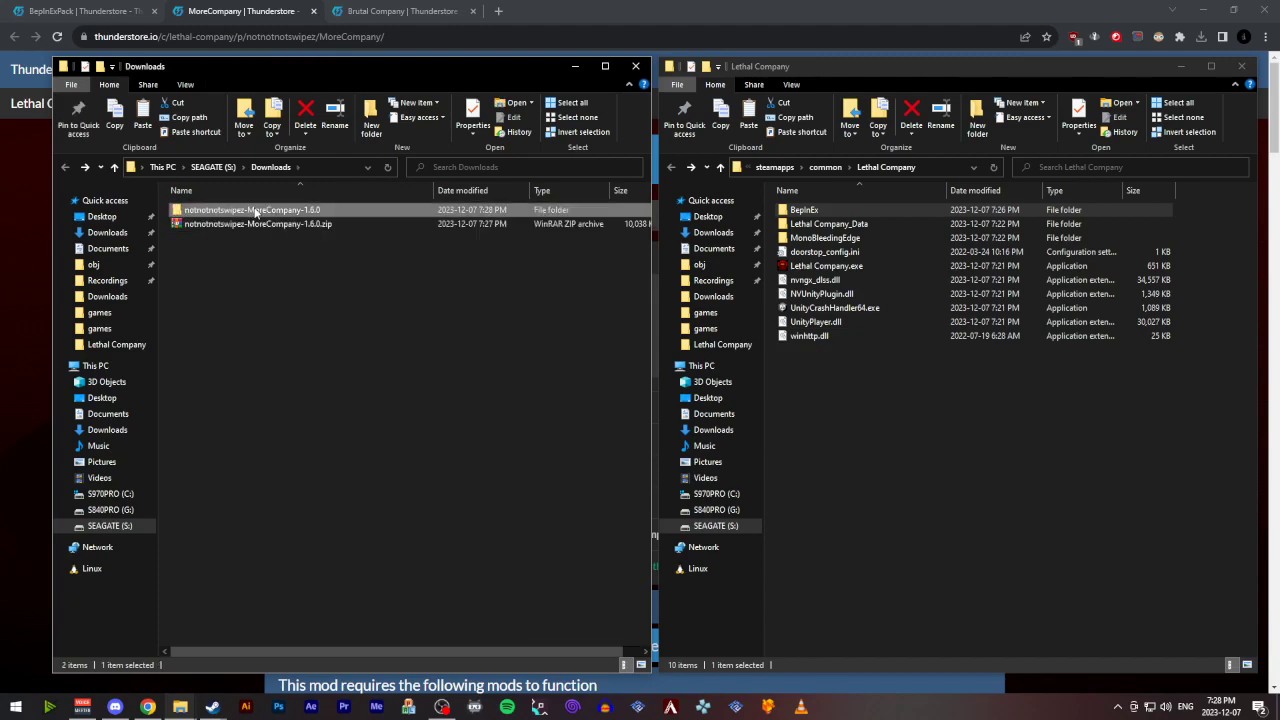
{"action": "double_click", "coordinate": [253, 209]}
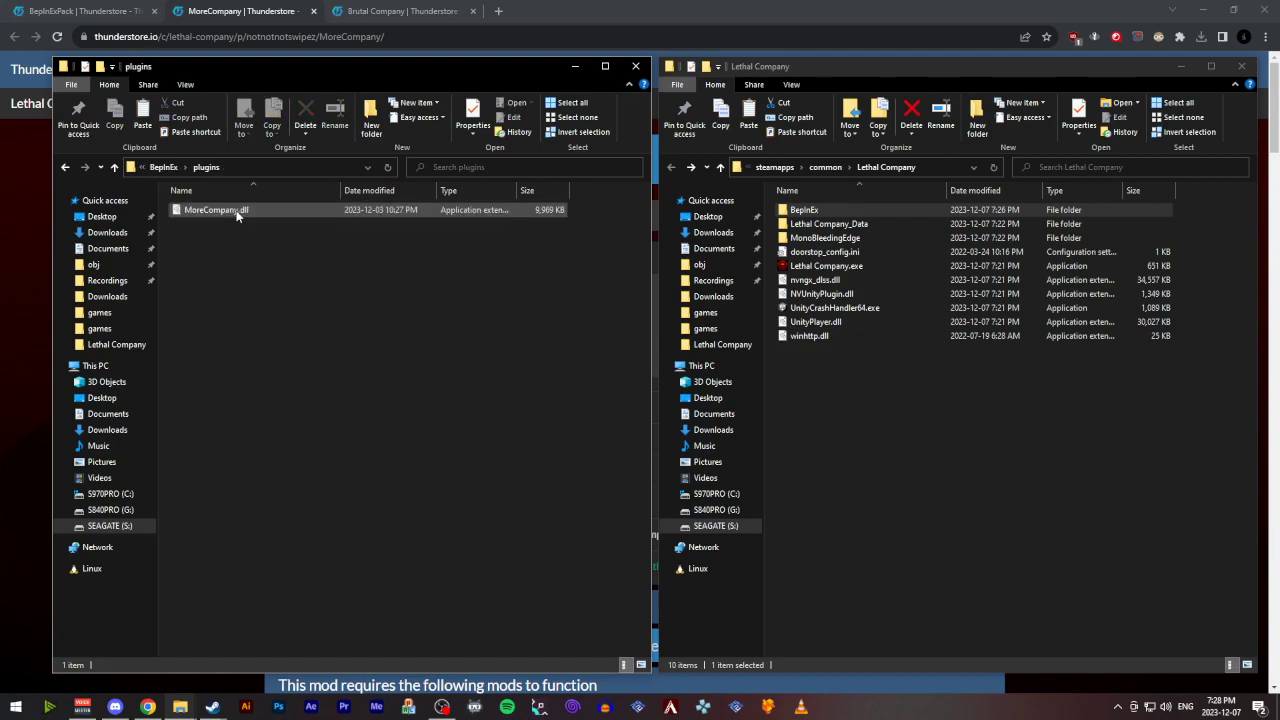
{"action": "mouse_move", "coordinate": [237, 215]}
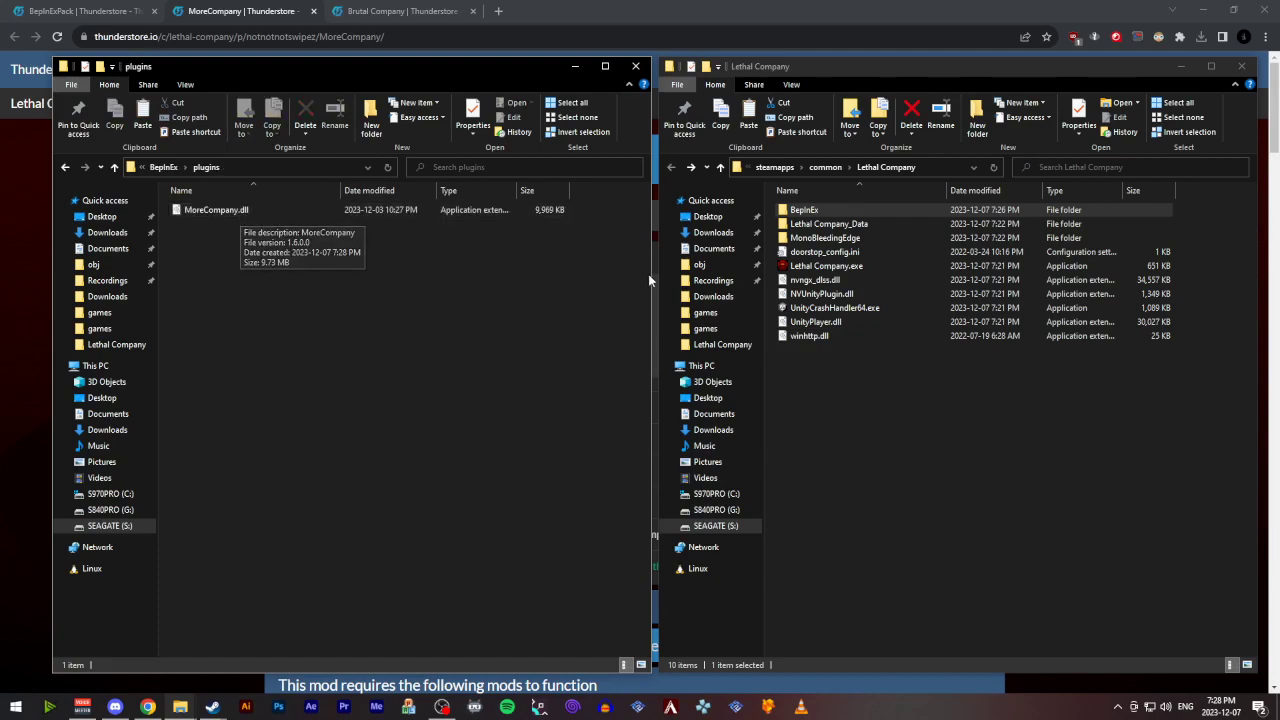
{"action": "left_click", "coordinate": [216, 210]}
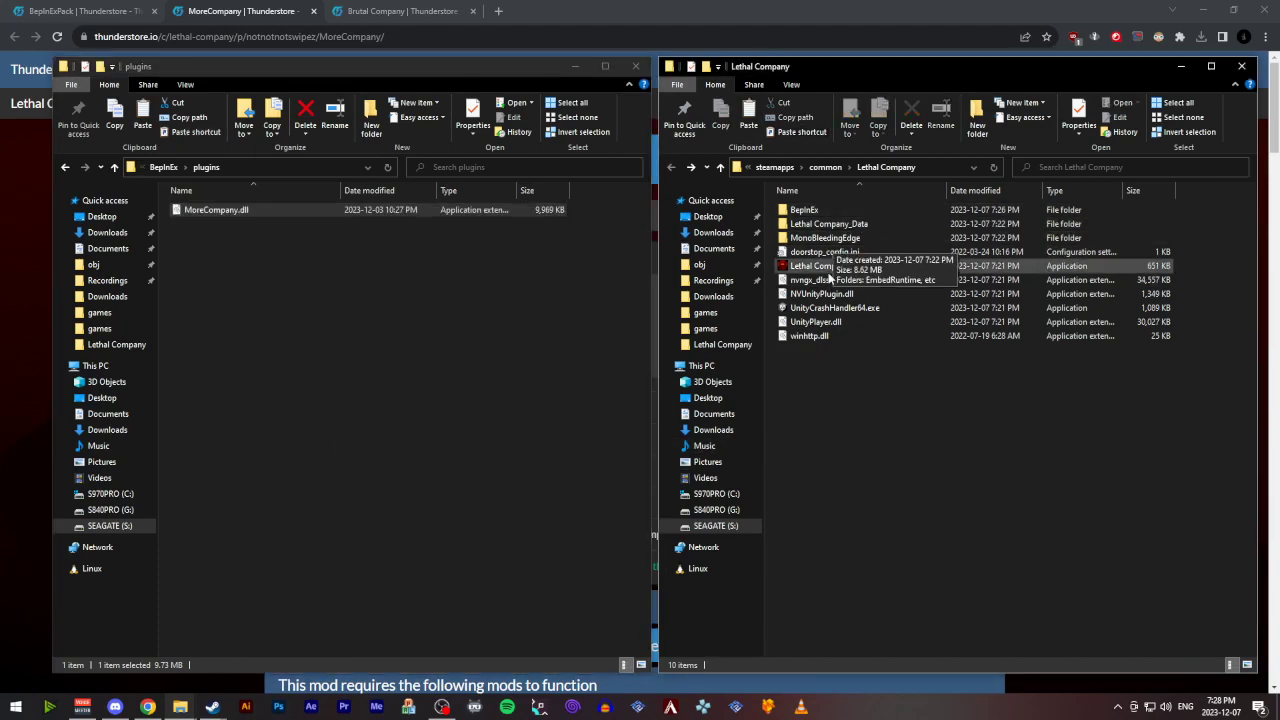
{"action": "left_click", "coordinate": [805, 209]}
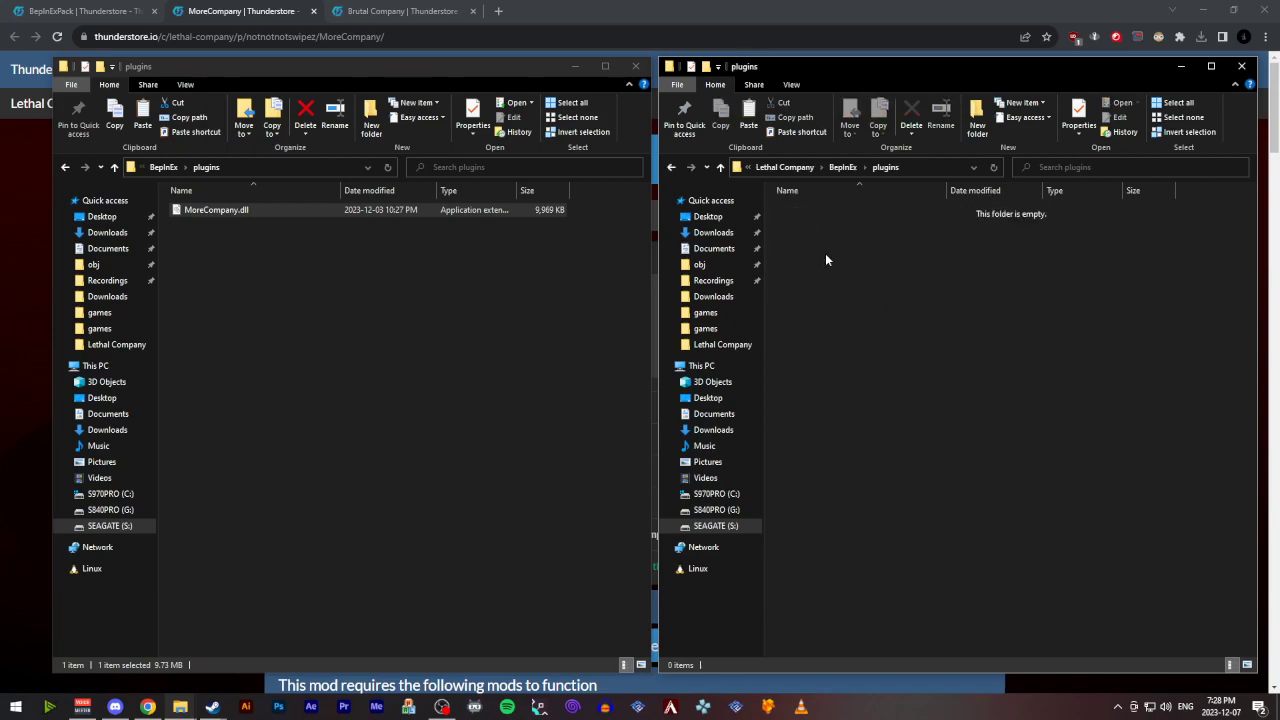
{"action": "right_click", "coordinate": [827, 260]}
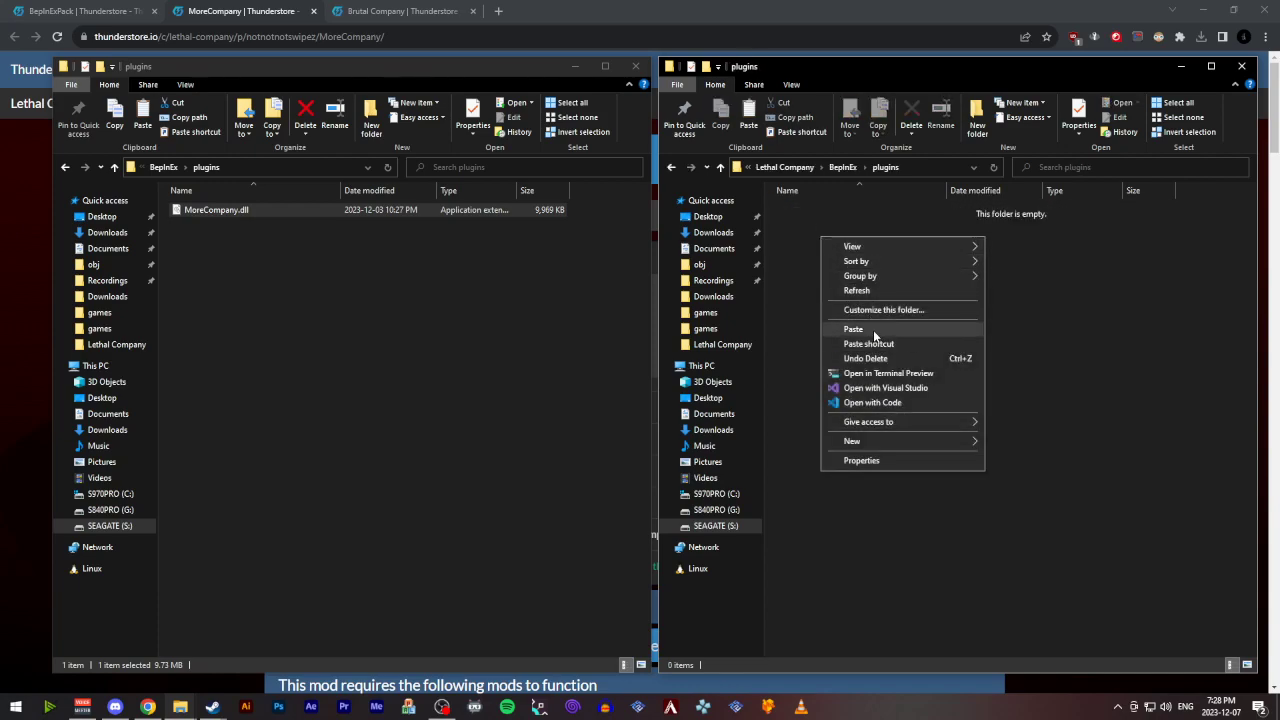
{"action": "left_click", "coordinate": [853, 329]}
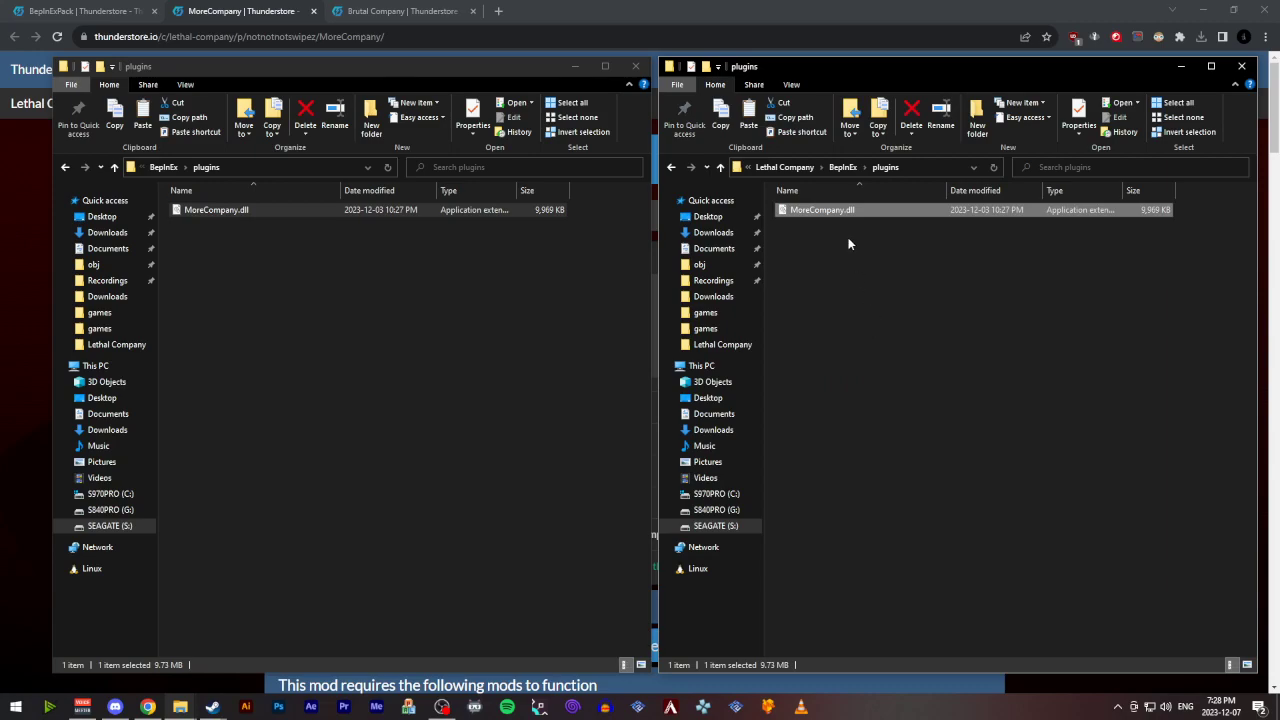
{"action": "left_click", "coordinate": [415, 11]}
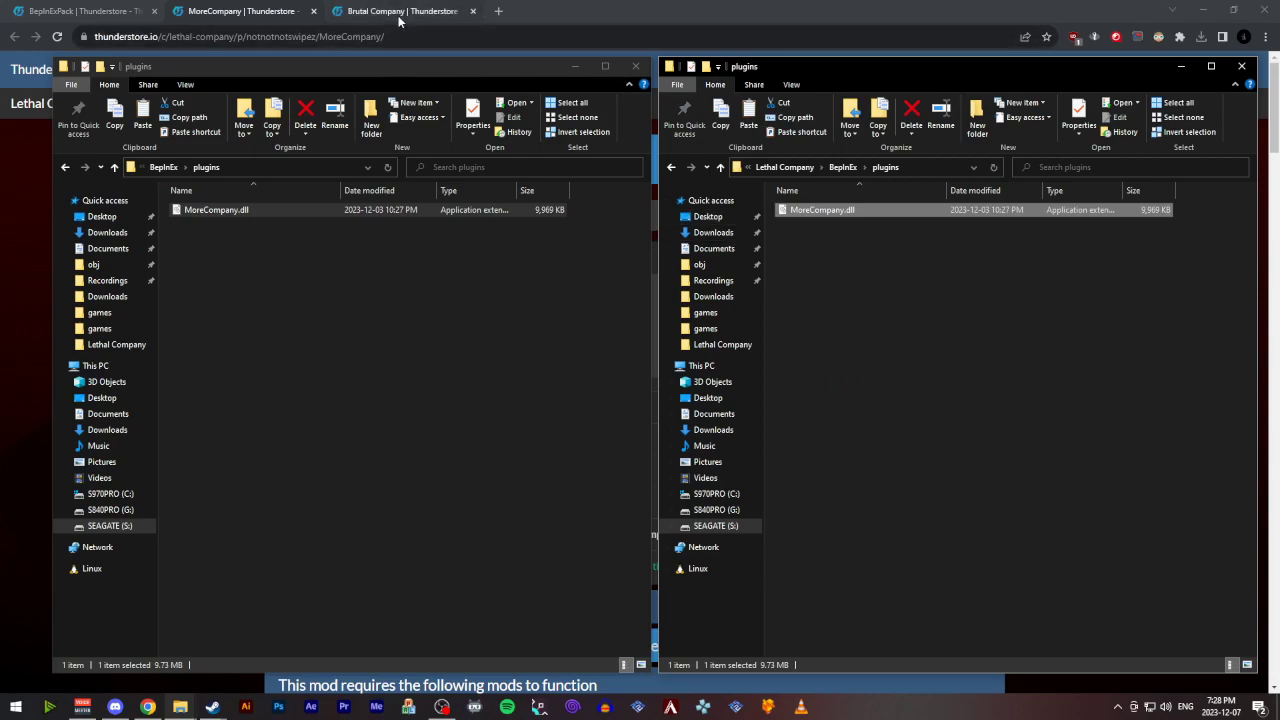
- Download the Brutal Company 1.2.4 zip and show it in the Downloads folder
{"action": "left_click", "coordinate": [400, 11]}
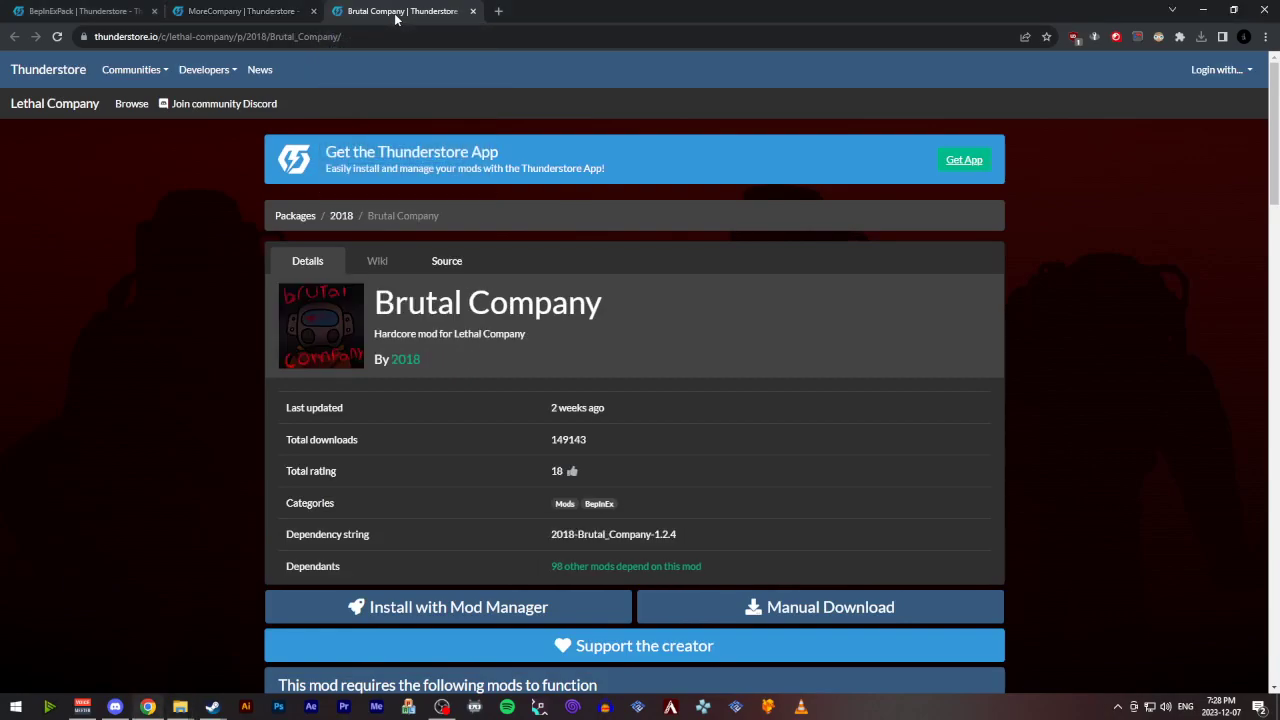
{"action": "mouse_move", "coordinate": [638, 230]}
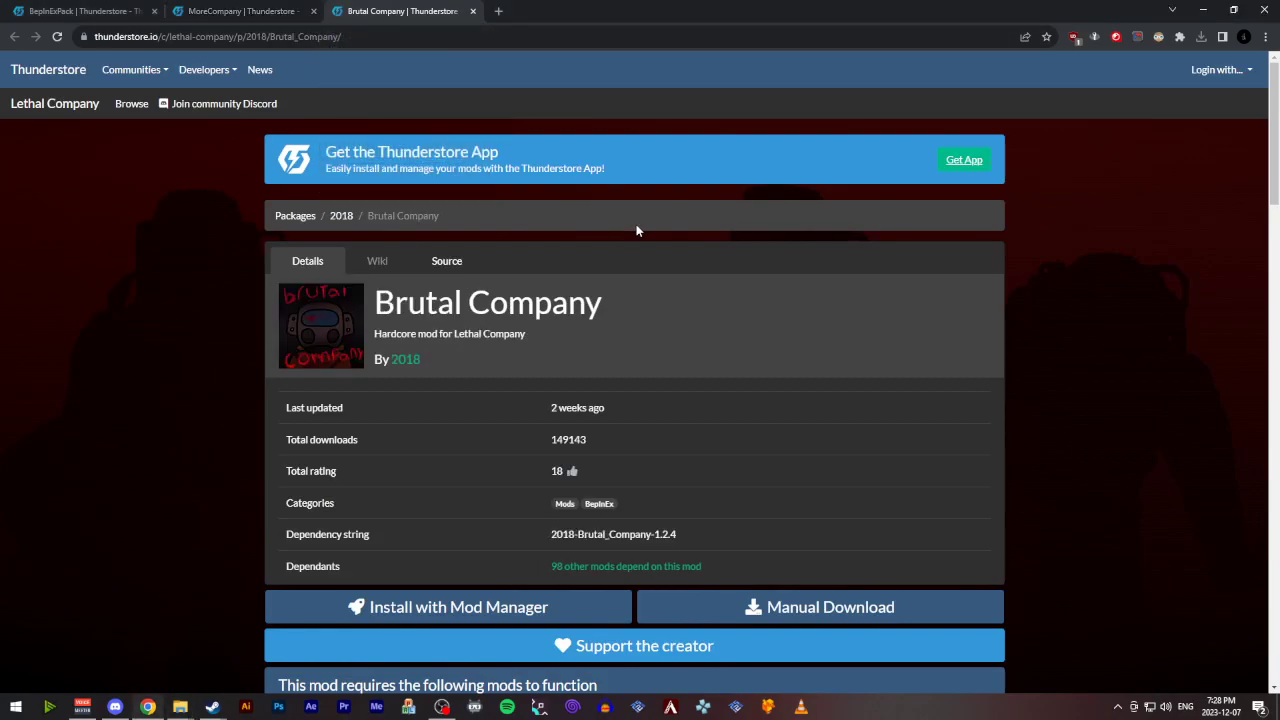
{"action": "mouse_move", "coordinate": [758, 330]}
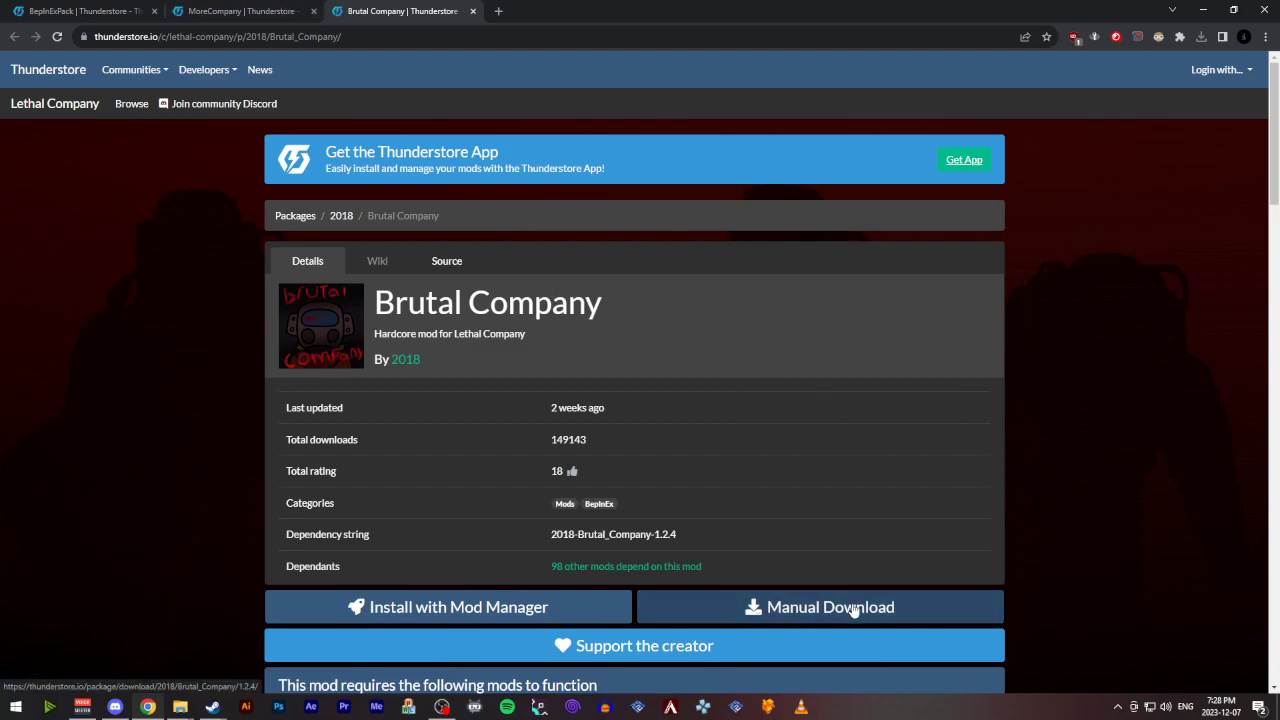
{"action": "left_click", "coordinate": [842, 607]}
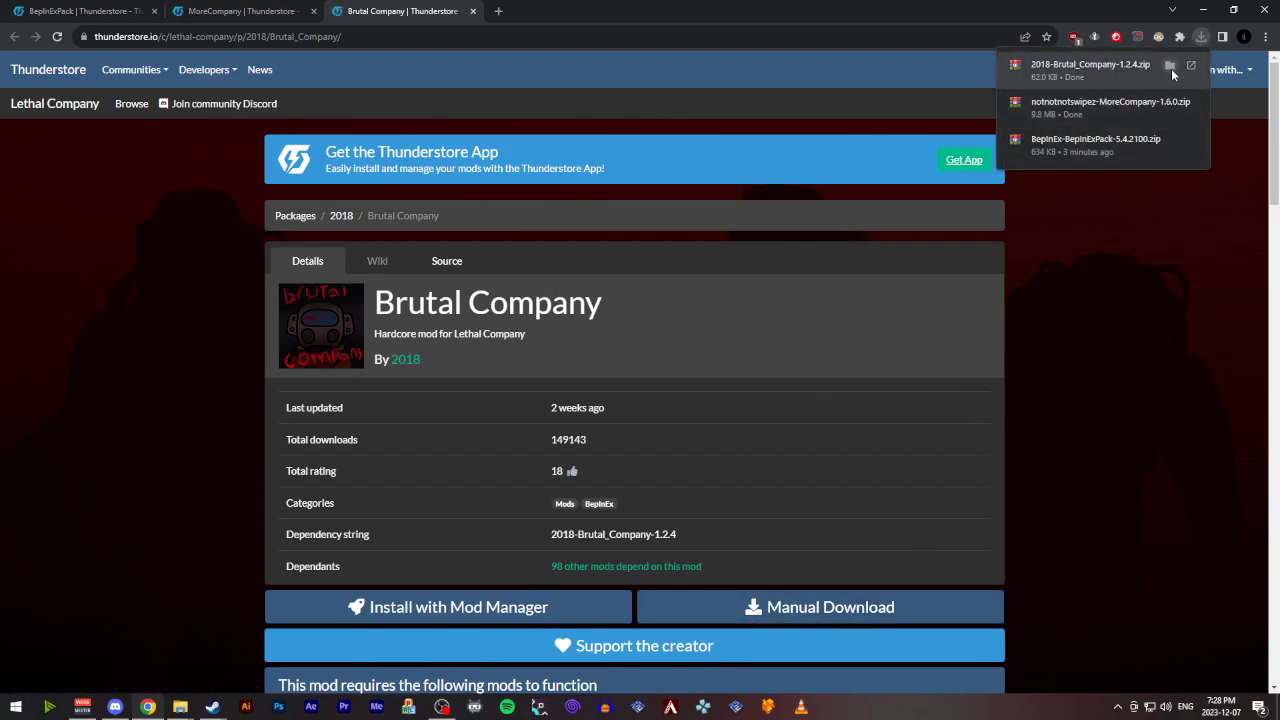
{"action": "left_click", "coordinate": [1173, 65]}
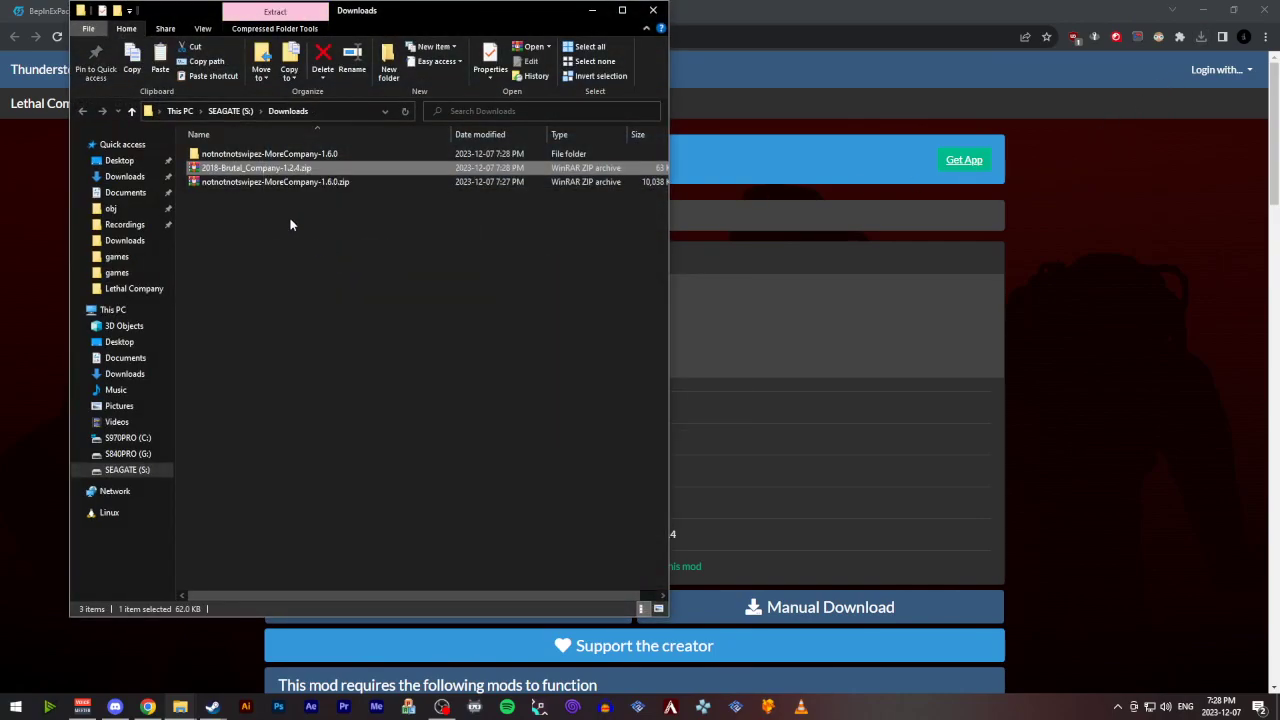
- Copy BrutalCompany.dll from the archive into the game's BepInEx plugins folder
{"action": "double_click", "coordinate": [255, 167]}
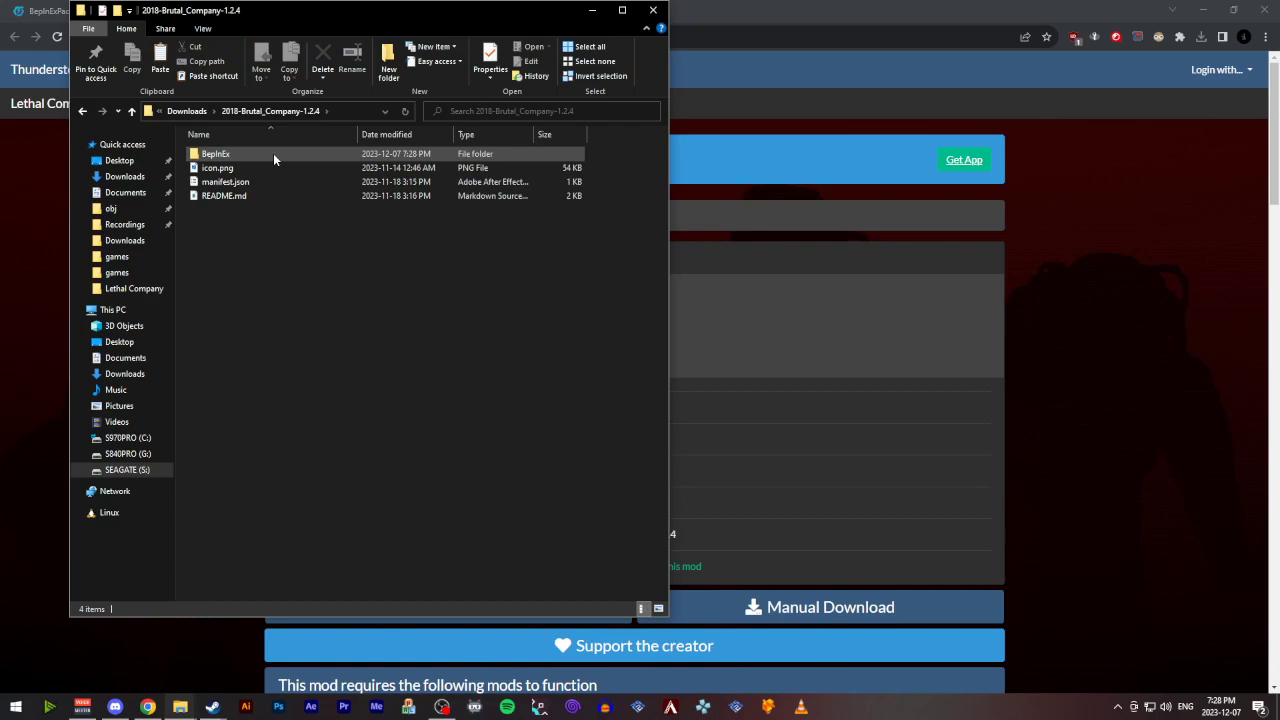
{"action": "double_click", "coordinate": [216, 153]}
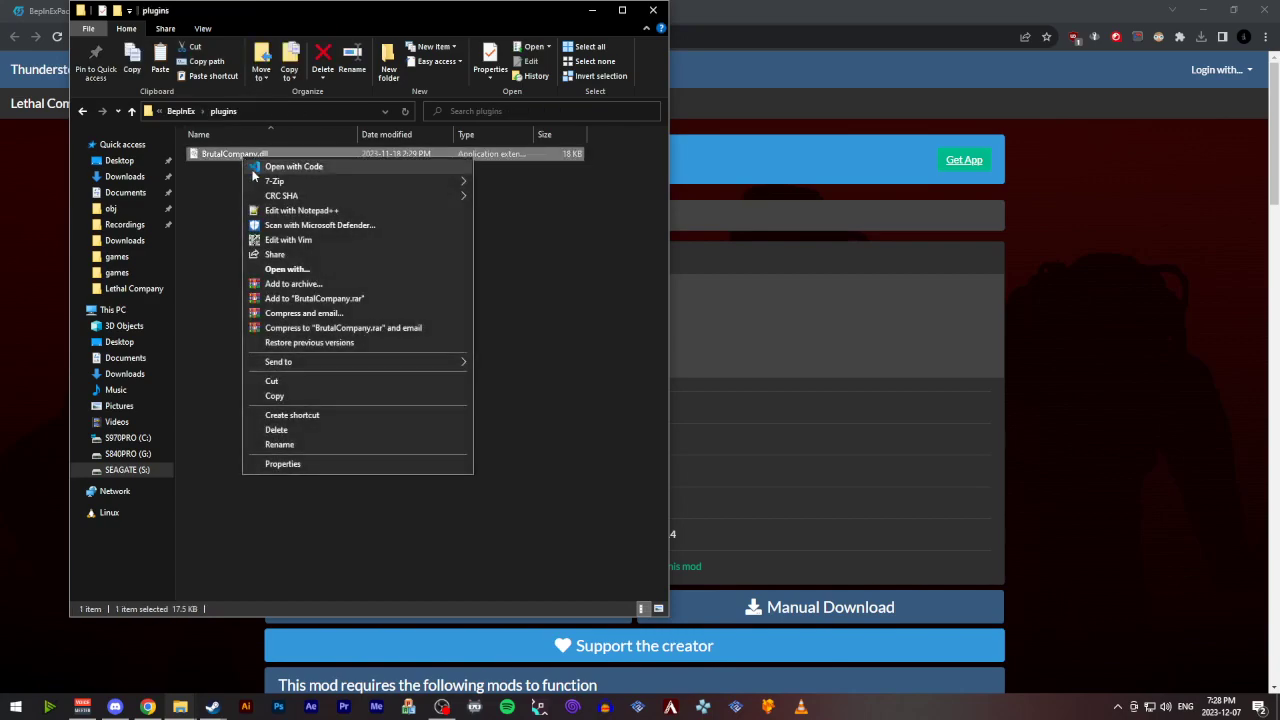
{"action": "mouse_move", "coordinate": [178, 703]}
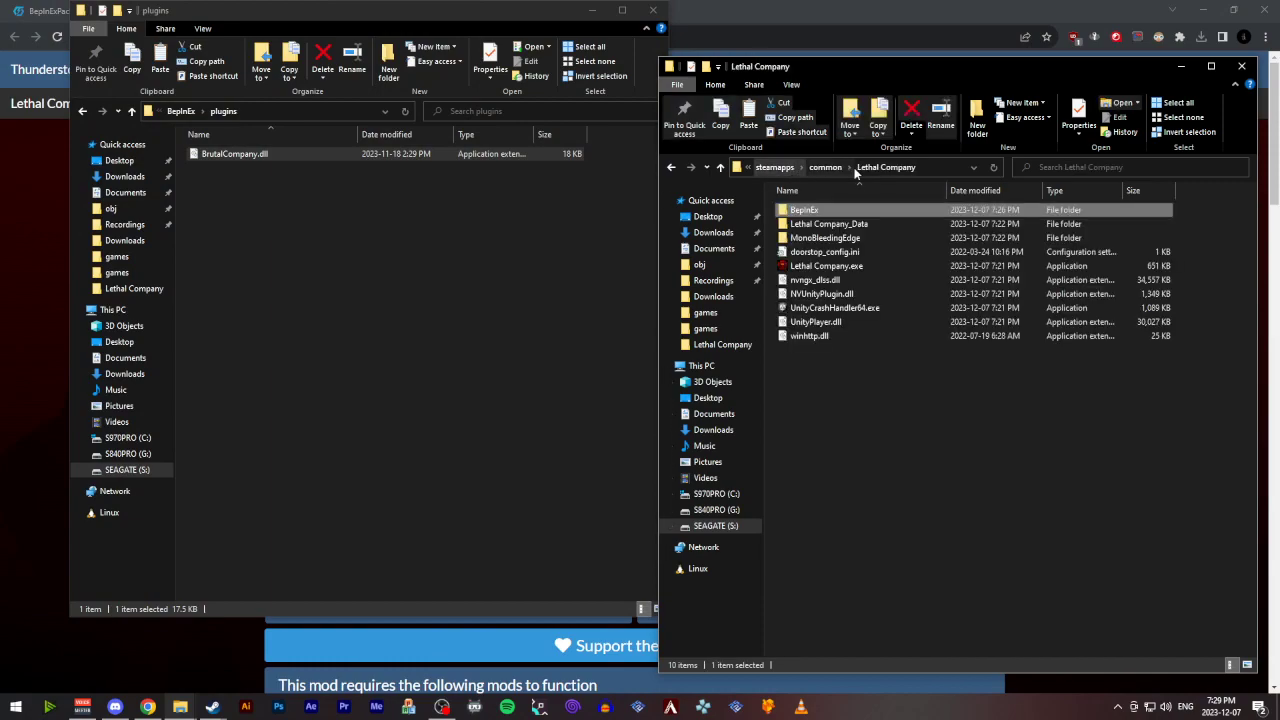
{"action": "double_click", "coordinate": [802, 209]}
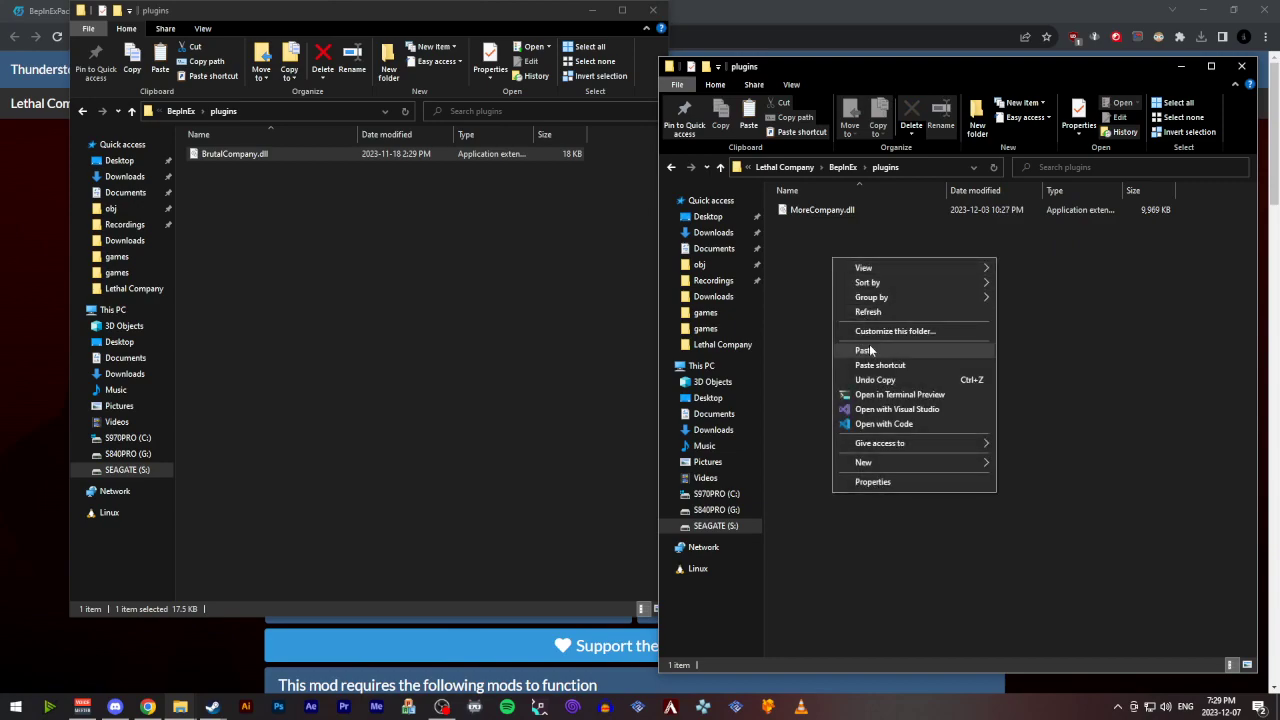
{"action": "left_click", "coordinate": [863, 350]}
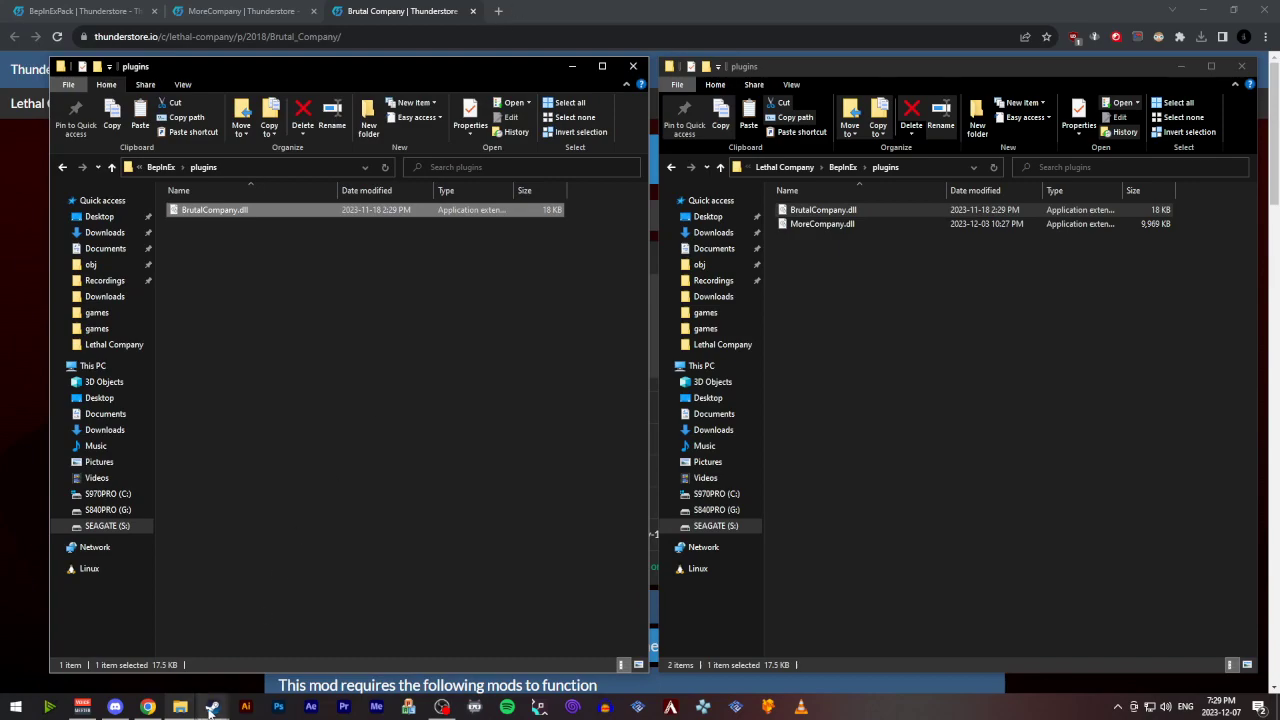
- Bring Steam forward and launch Lethal Company from its library page
{"action": "left_click", "coordinate": [210, 707]}
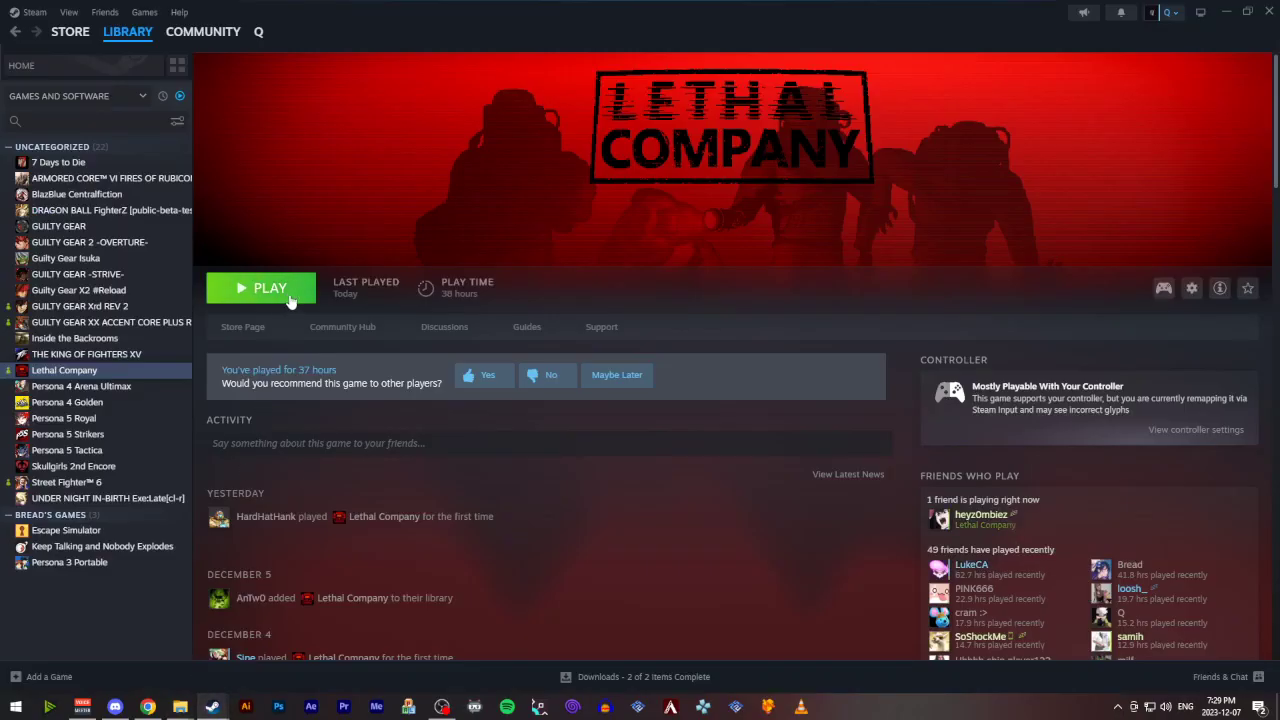
{"action": "left_click", "coordinate": [261, 288]}
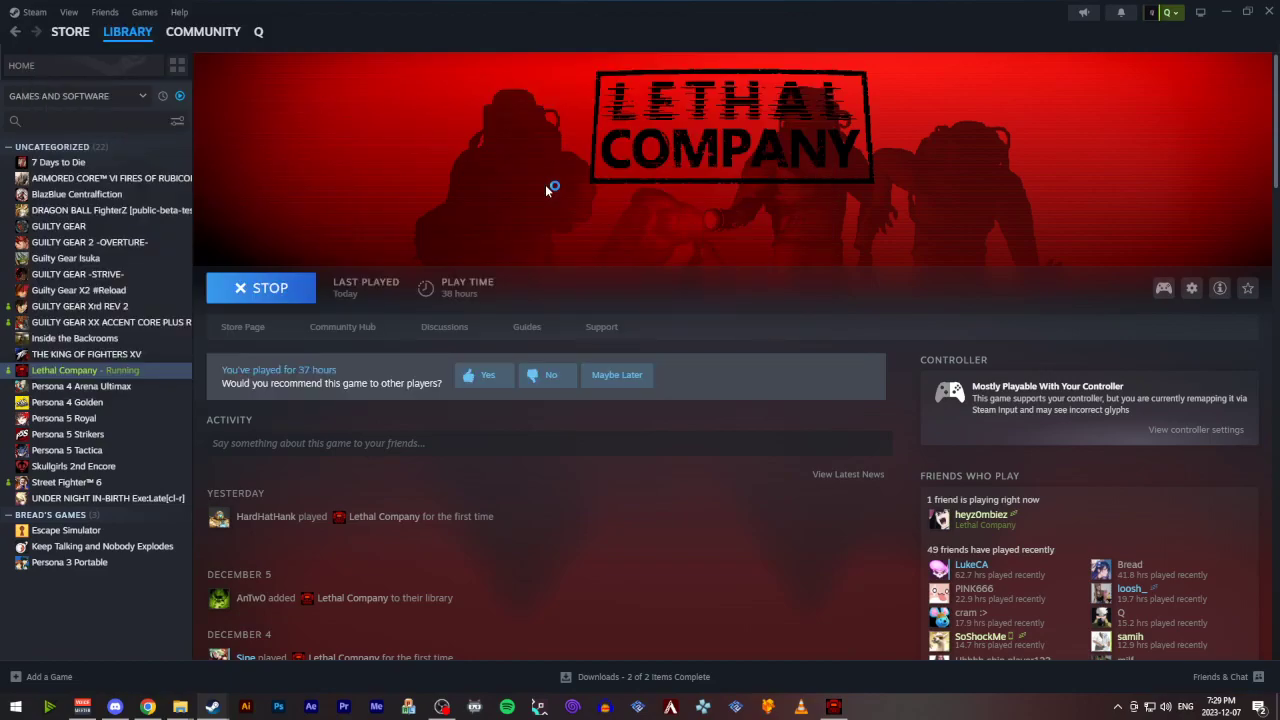
{"action": "mouse_move", "coordinate": [546, 190]}
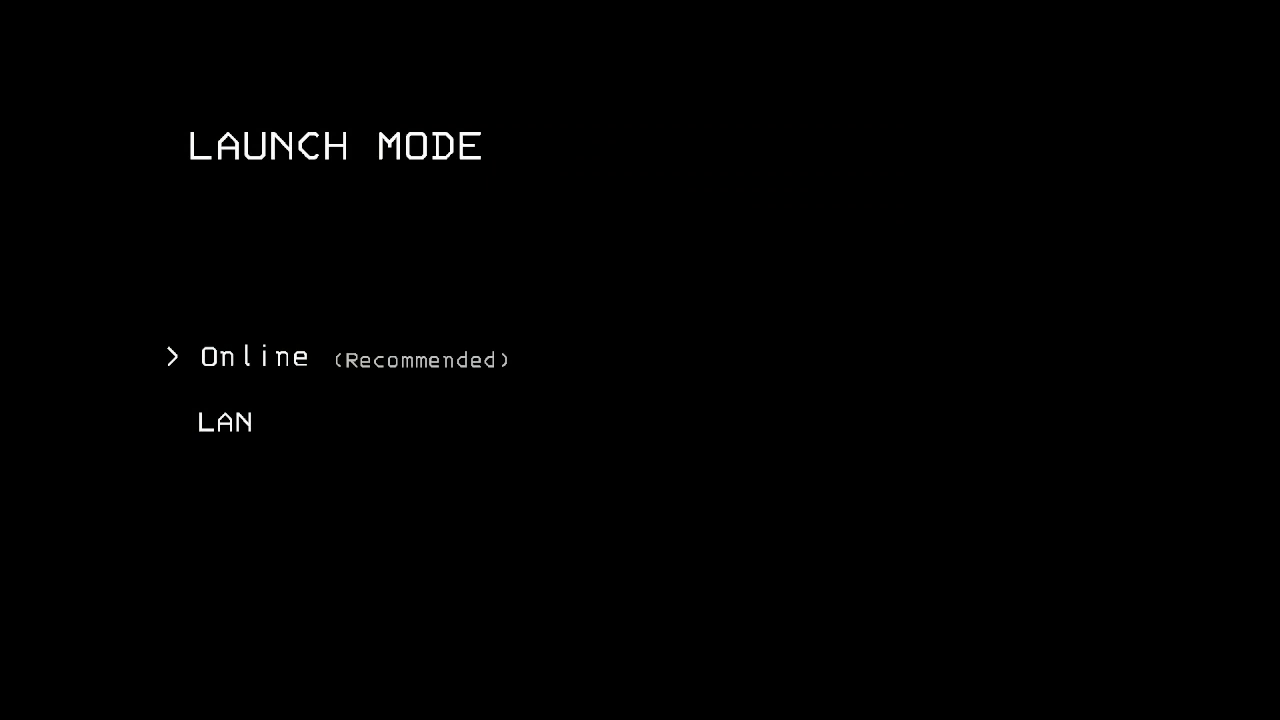
{"action": "mouse_move", "coordinate": [221, 368]}
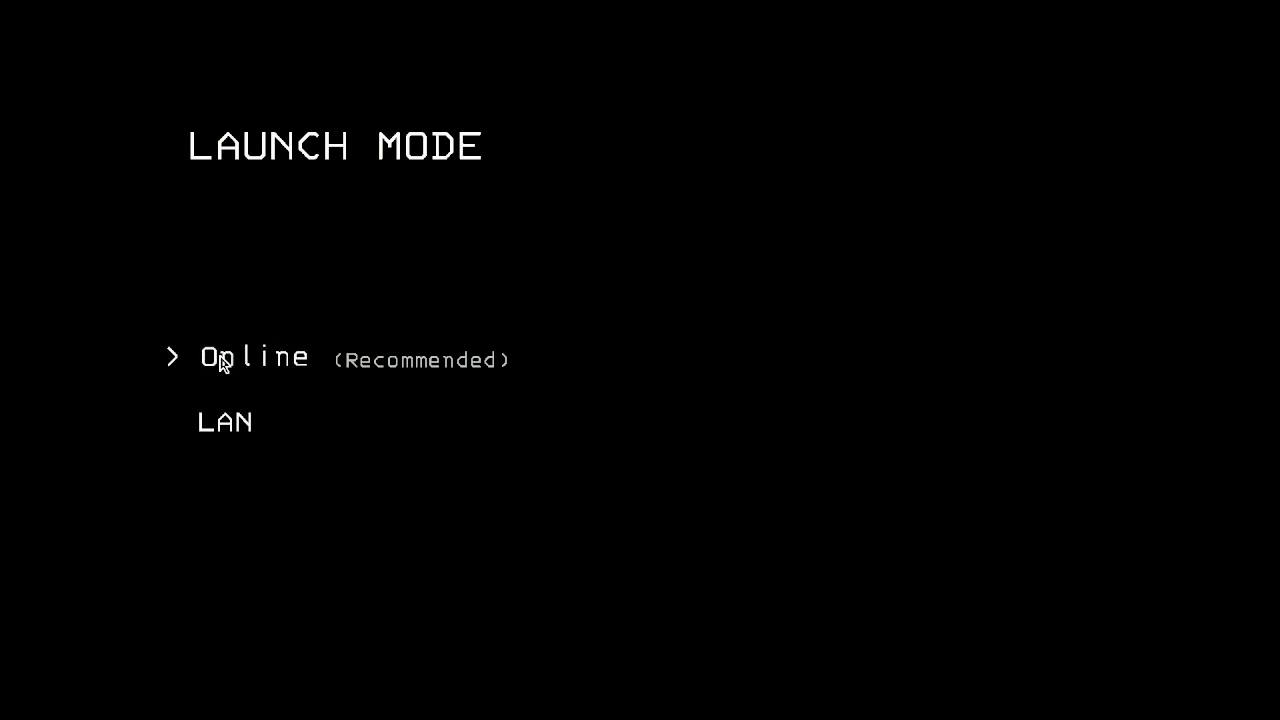
- Choose Online (Recommended) launch mode and dismiss the Welcome notice
{"action": "left_click", "coordinate": [254, 356]}
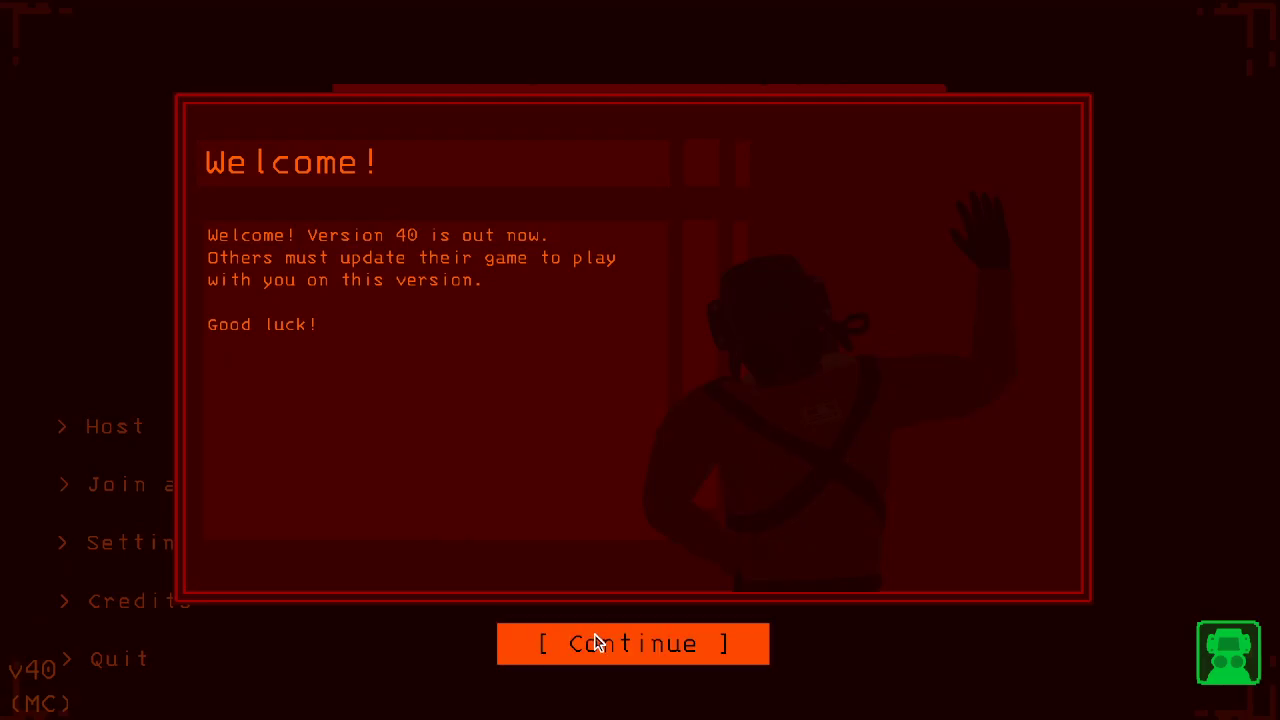
{"action": "left_click", "coordinate": [629, 644]}
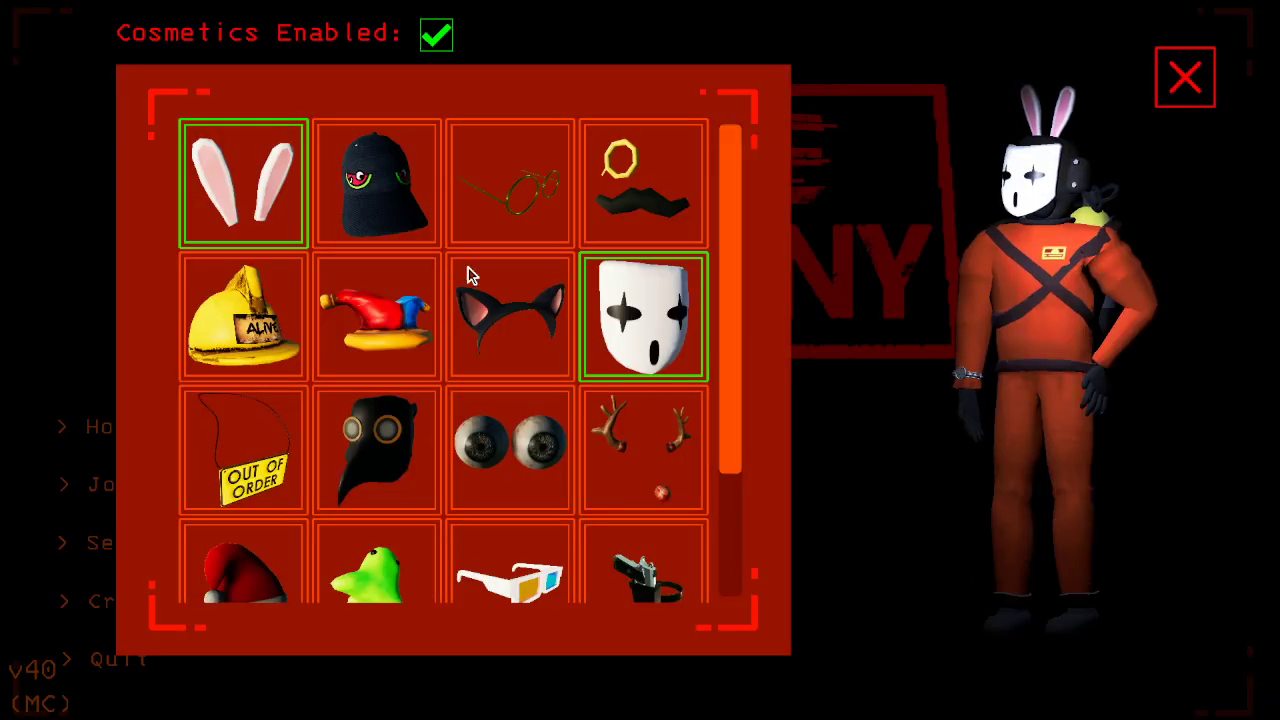
- Scroll the cosmetics grid, then close it to reveal the More Company menu
{"action": "scroll", "scroll_direction": "down", "scroll_amount": 3}
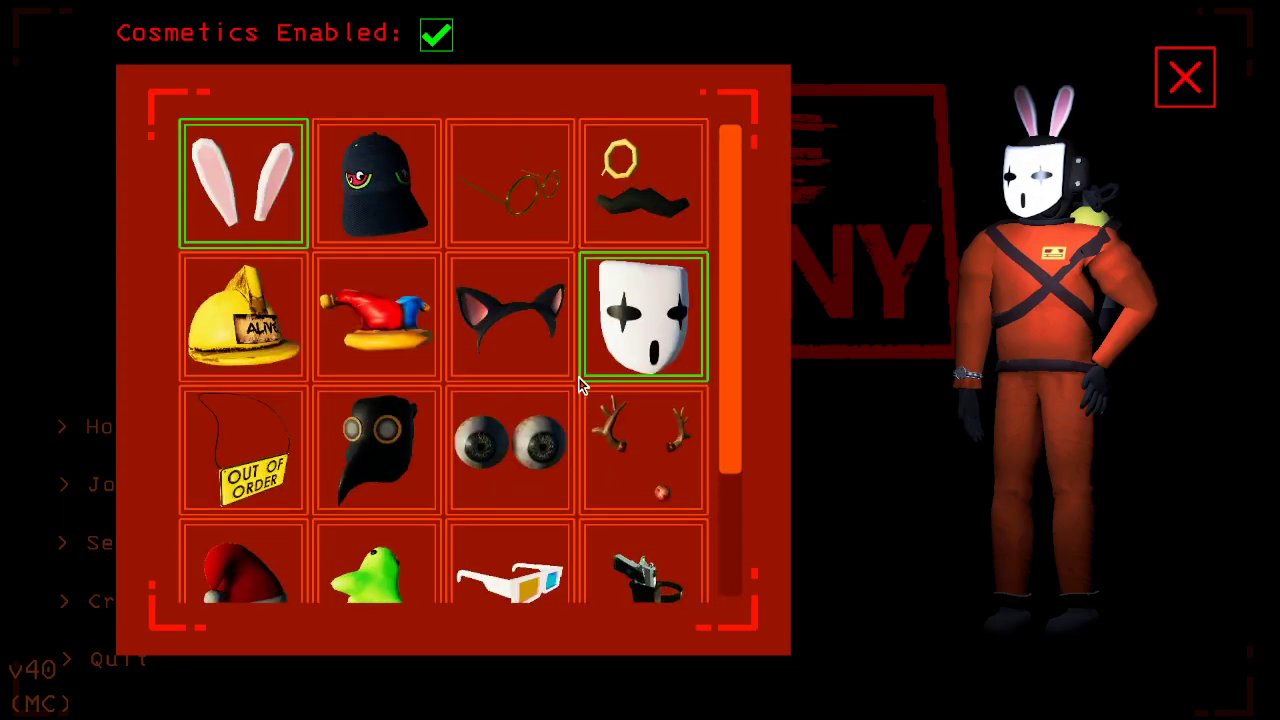
{"action": "left_click", "coordinate": [1186, 76]}
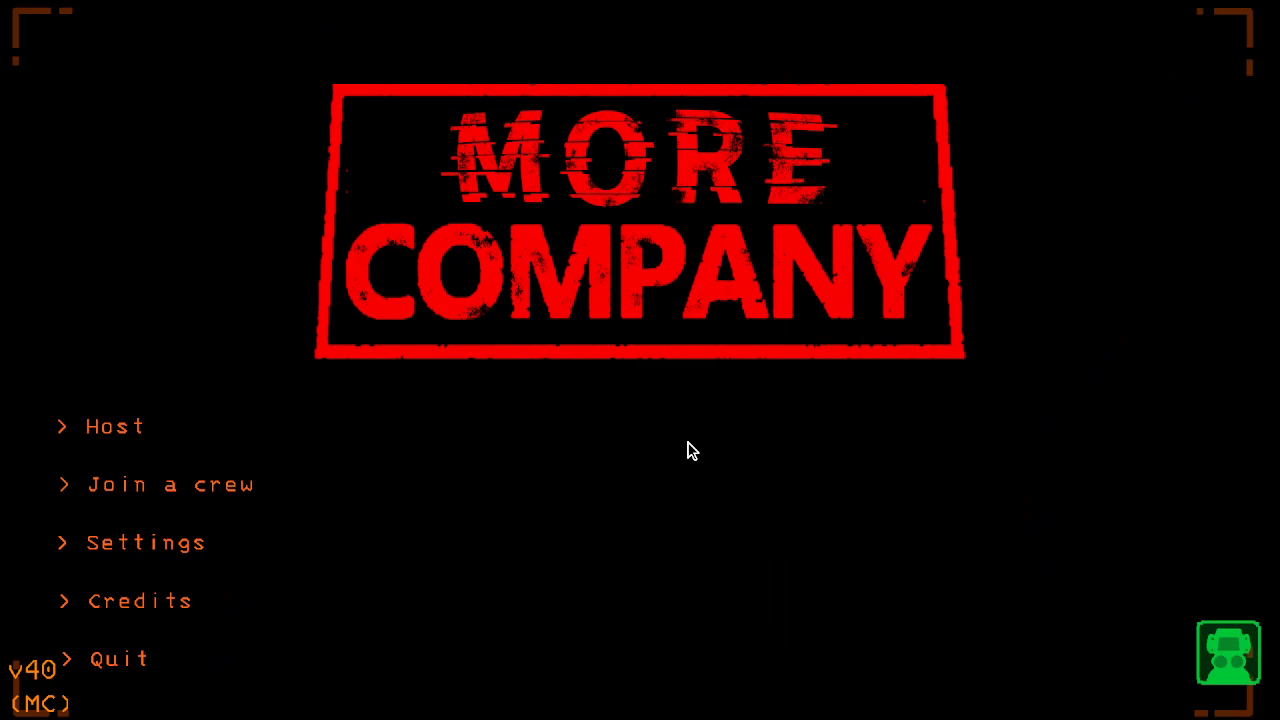